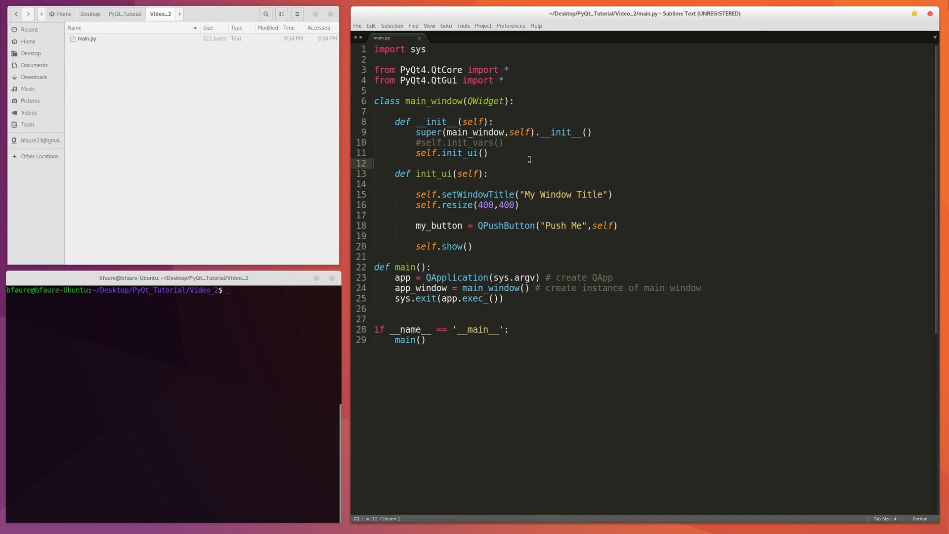
mouse_move(525, 119)
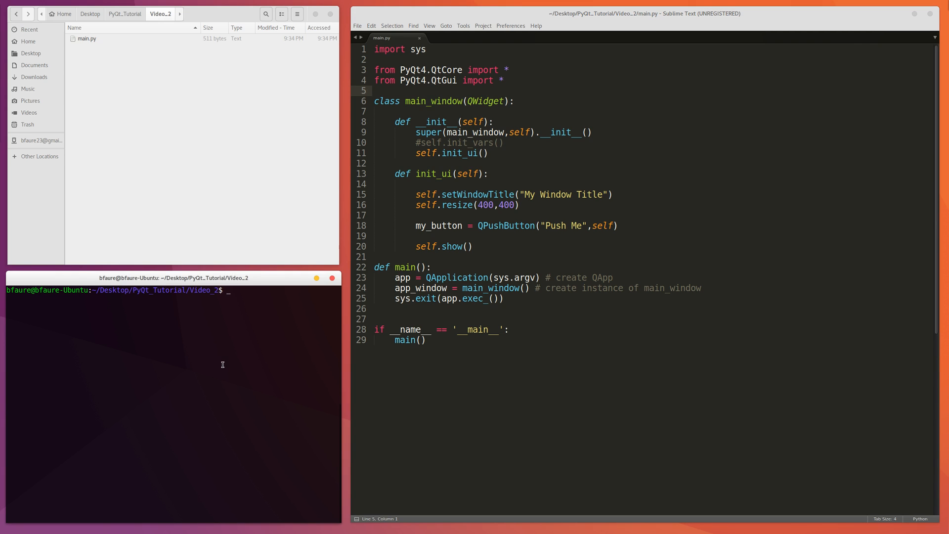
Run python main.py, move the Push Me preview window aside, then close it
text(python main.py)
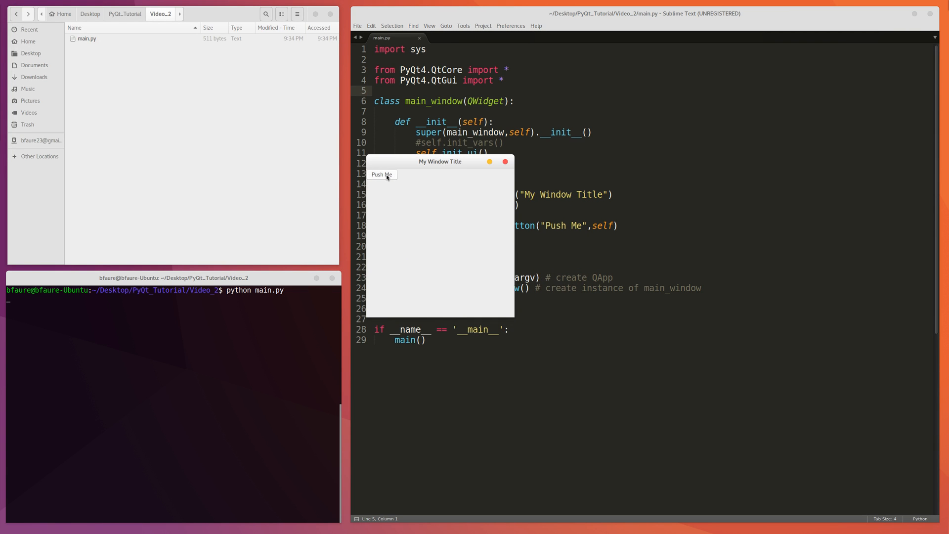
drag(440, 162, 517, 235)
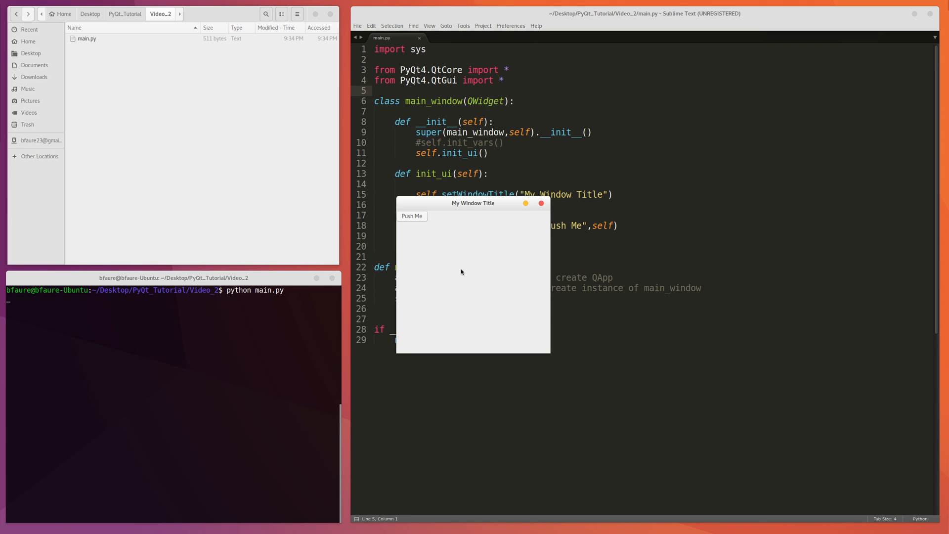
mouse_move(434, 224)
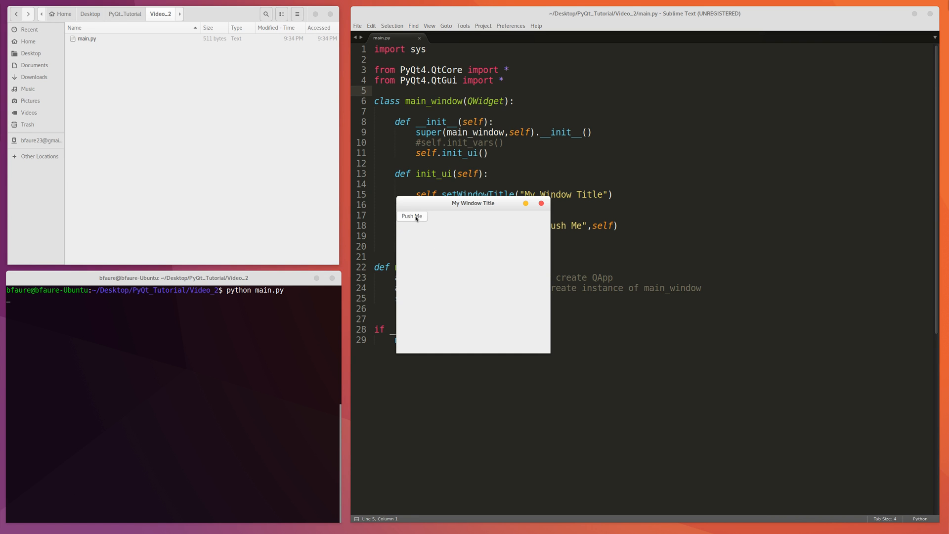
mouse_move(431, 225)
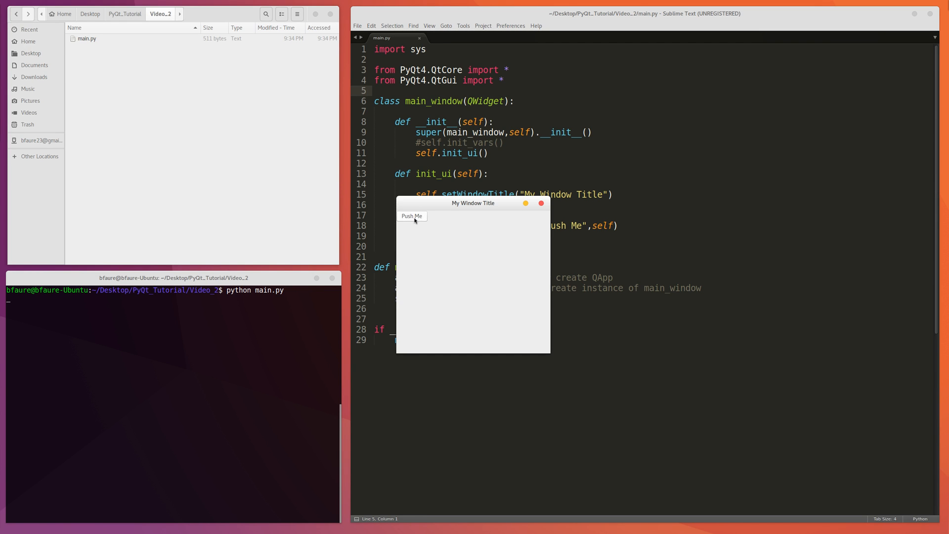
mouse_move(433, 222)
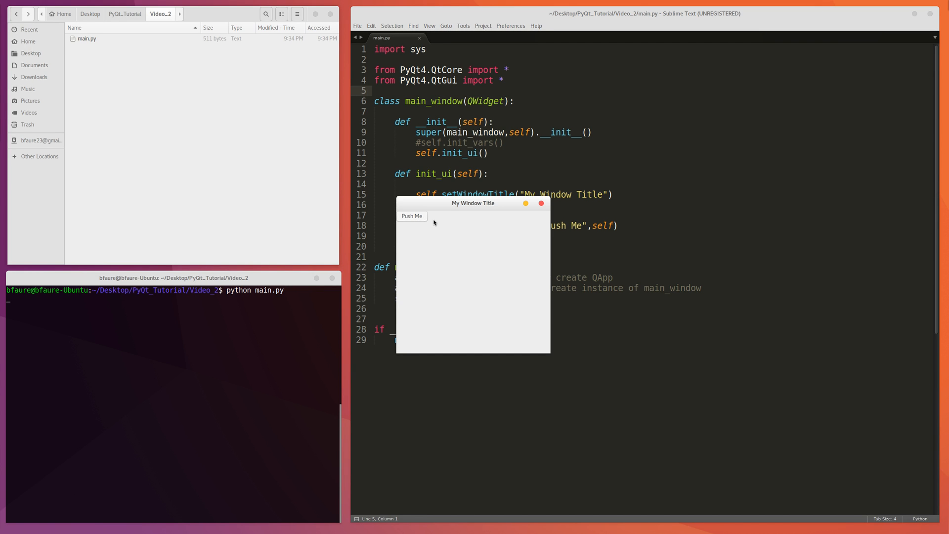
drag(473, 203, 442, 191)
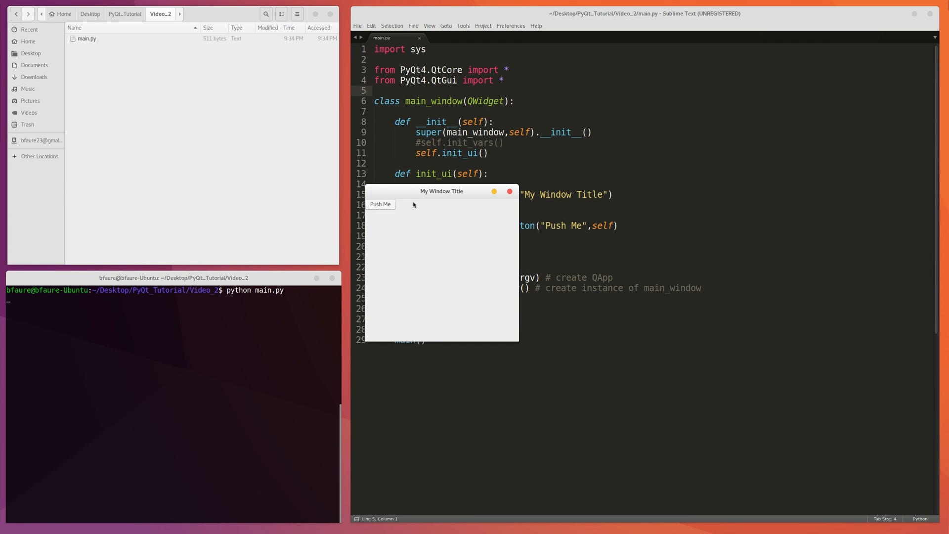
mouse_move(431, 213)
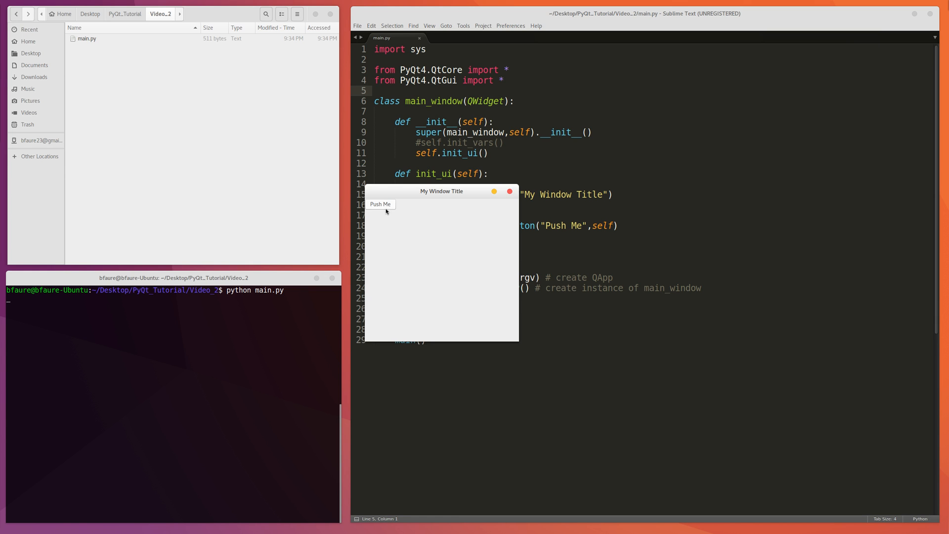
drag(440, 191, 441, 203)
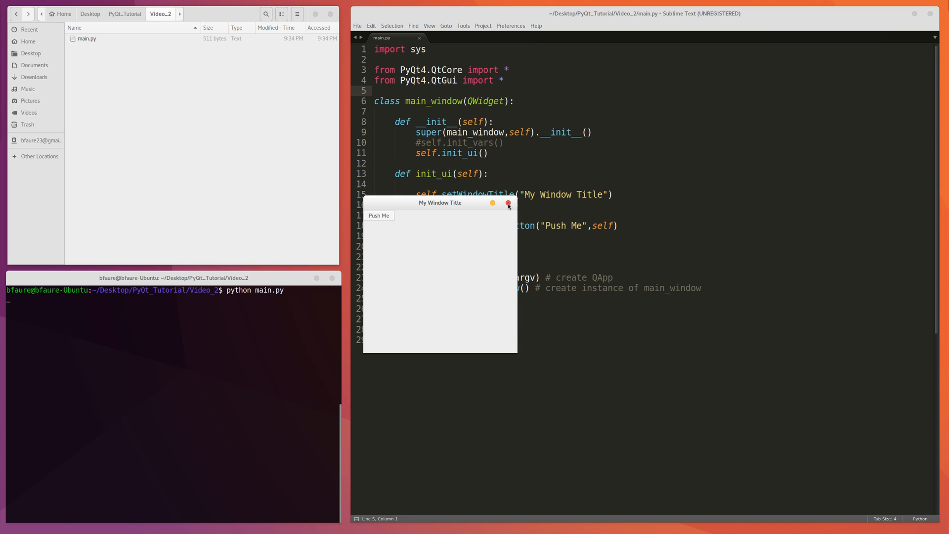
click(509, 202)
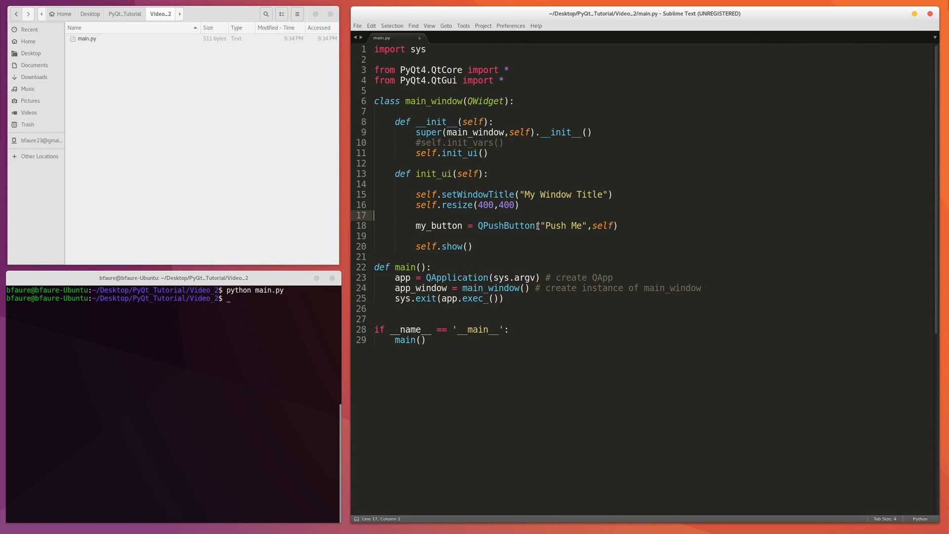
Add my_label = QLabel("I'm a label", self) on a new line below the button
click(543, 235)
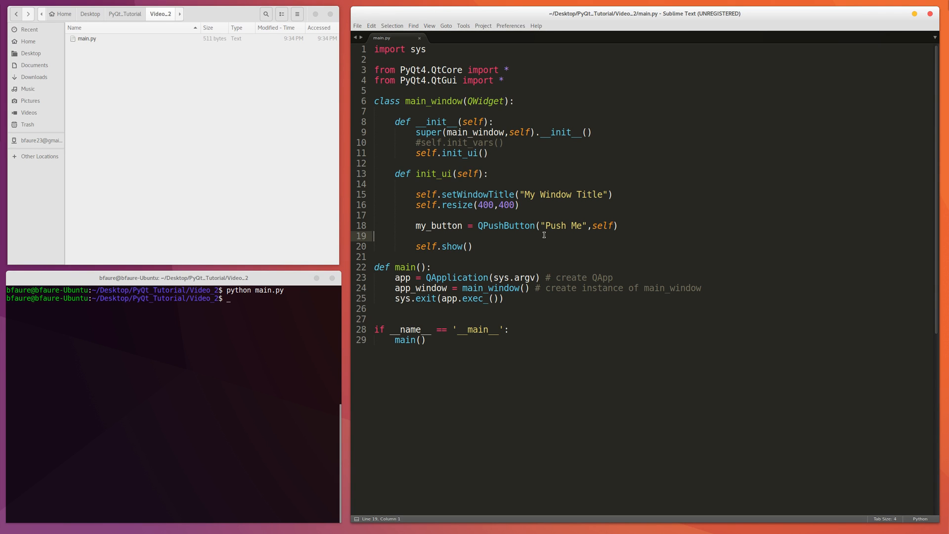
key(enter)
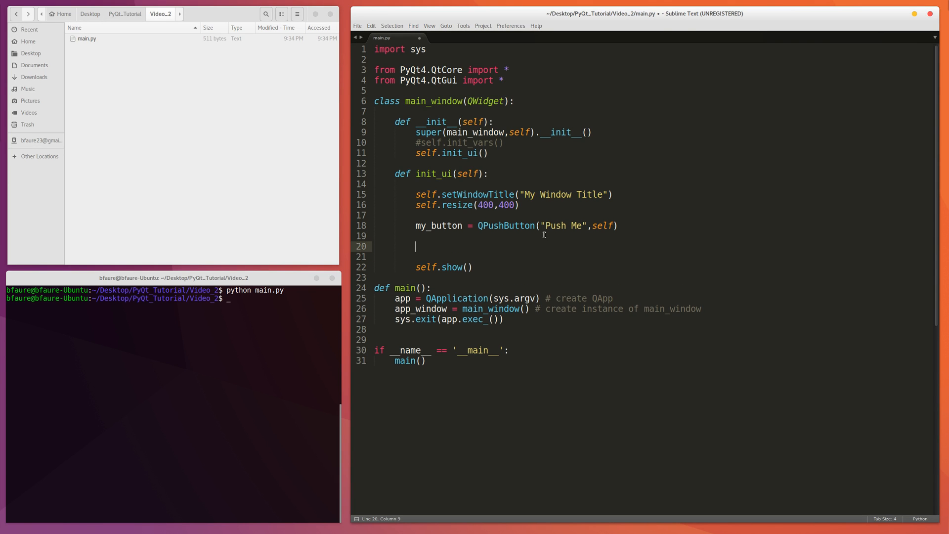
text(my_label)
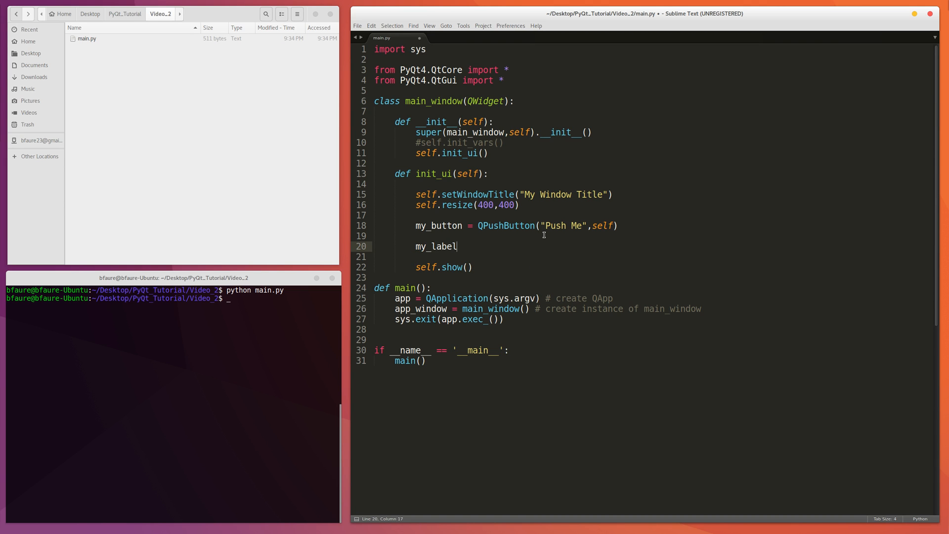
text(= Q)
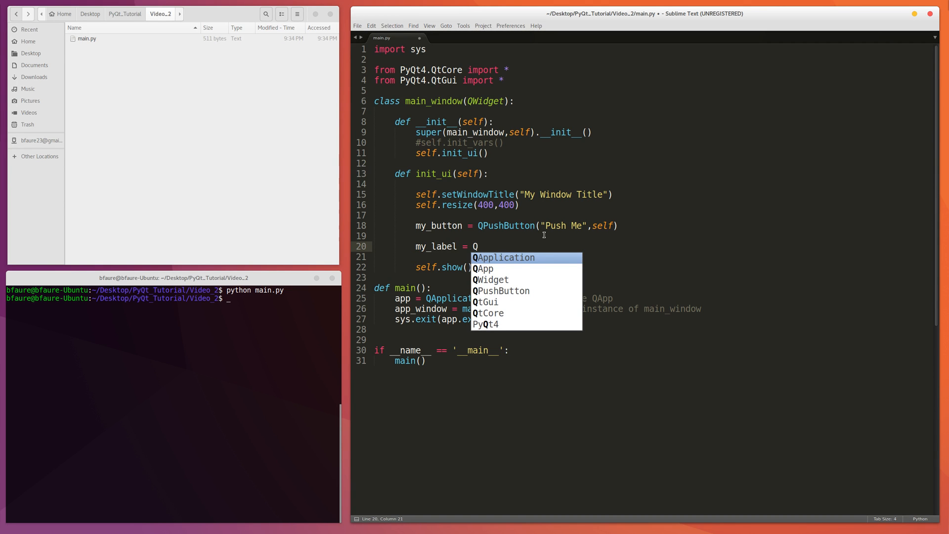
text(Label(")
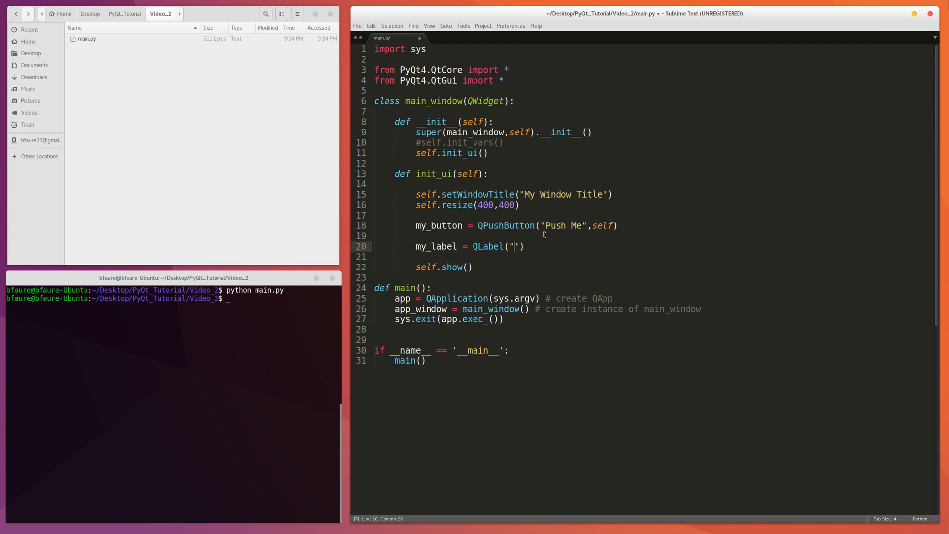
text(I'm)
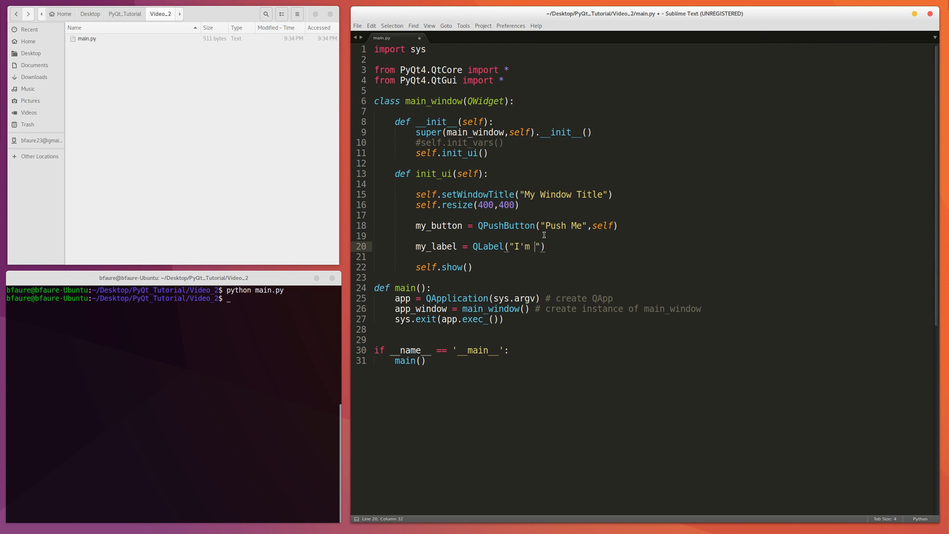
text(a label)
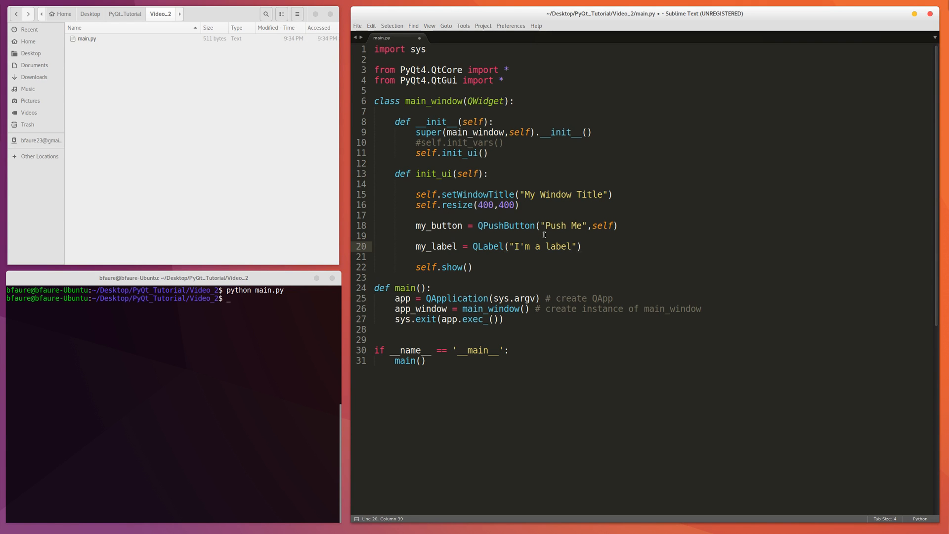
text(,self)
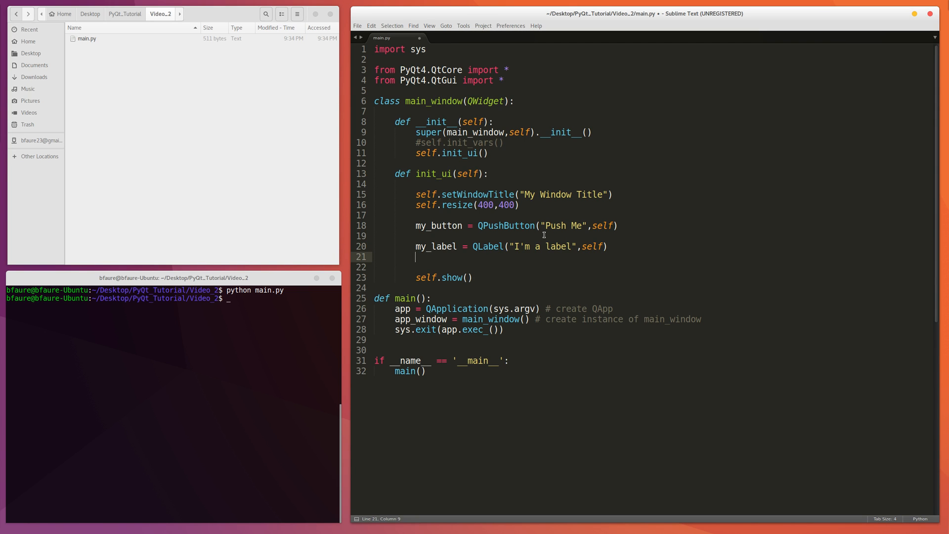
mouse_move(481, 250)
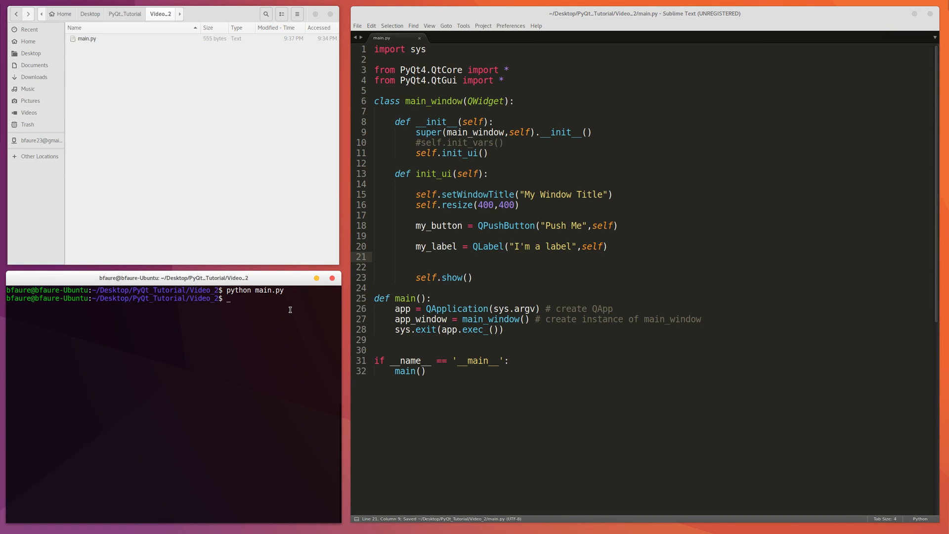
Rerun python main.py and drag the window showing the label over Push Me
text(python main.py)
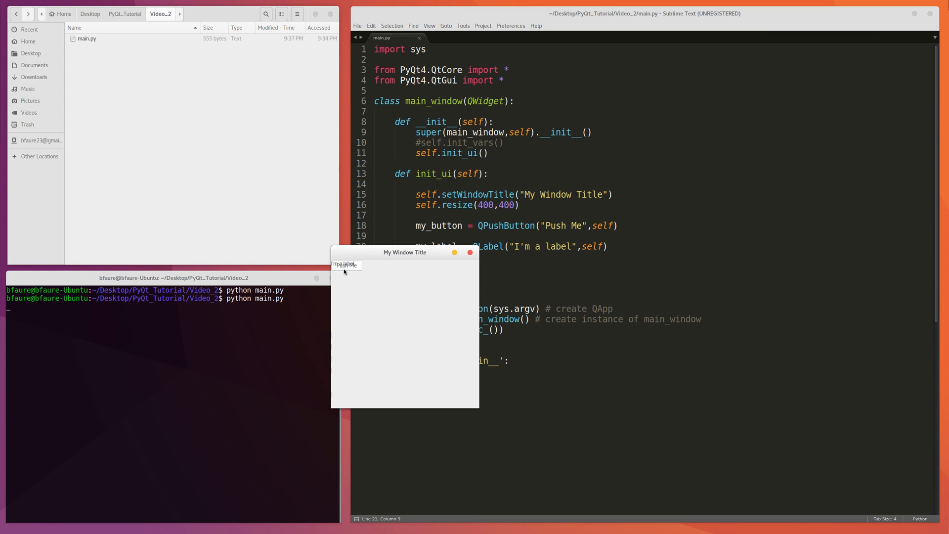
drag(404, 253, 206, 216)
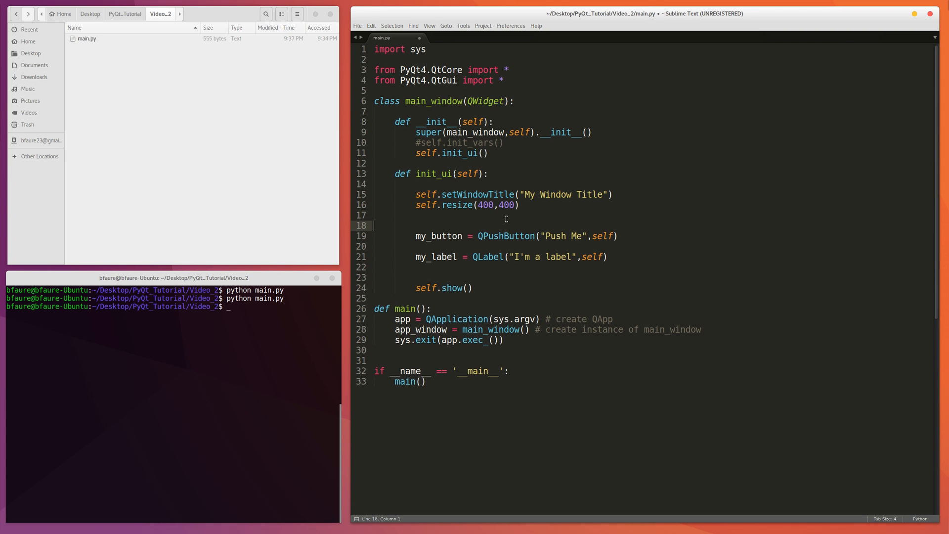
Begin typing main_layout = QVBox on line 18 inside init_ui
text(m)
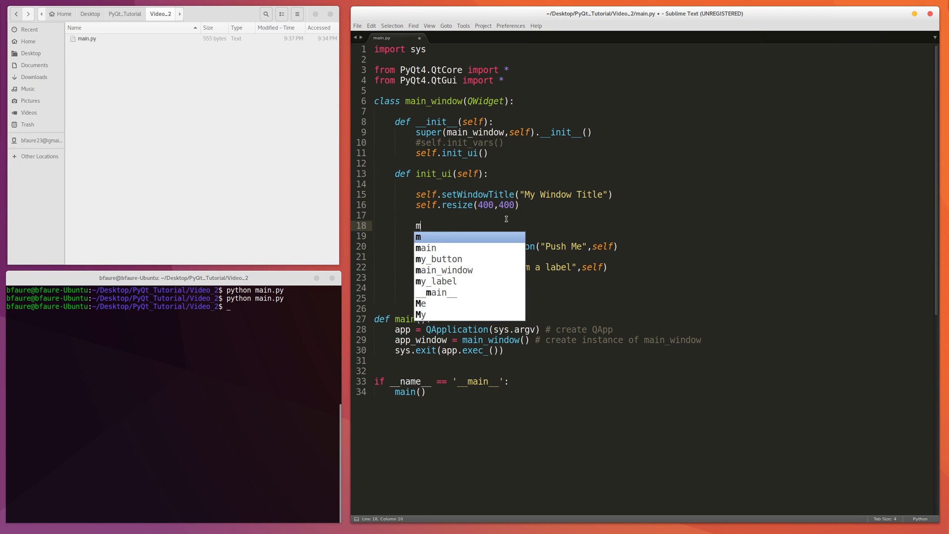
text(ain_layout =)
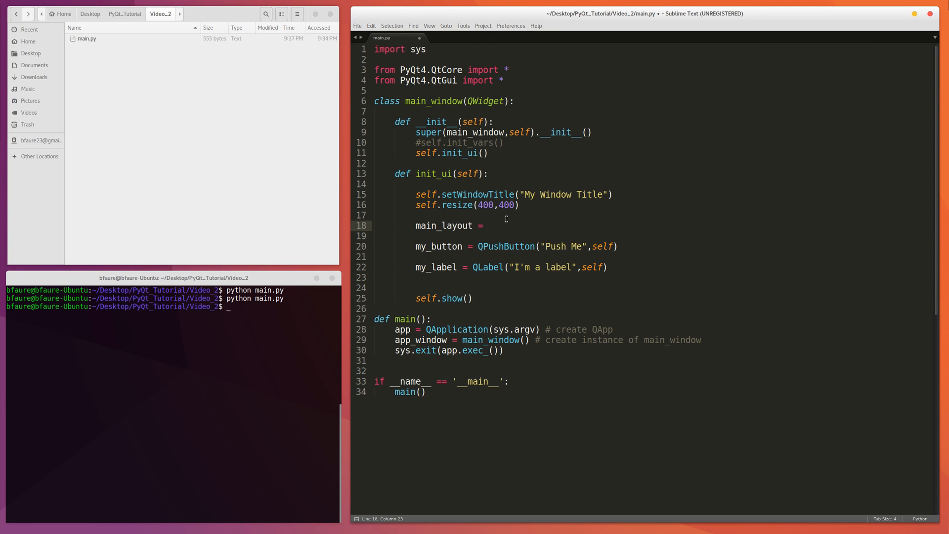
text(QV)
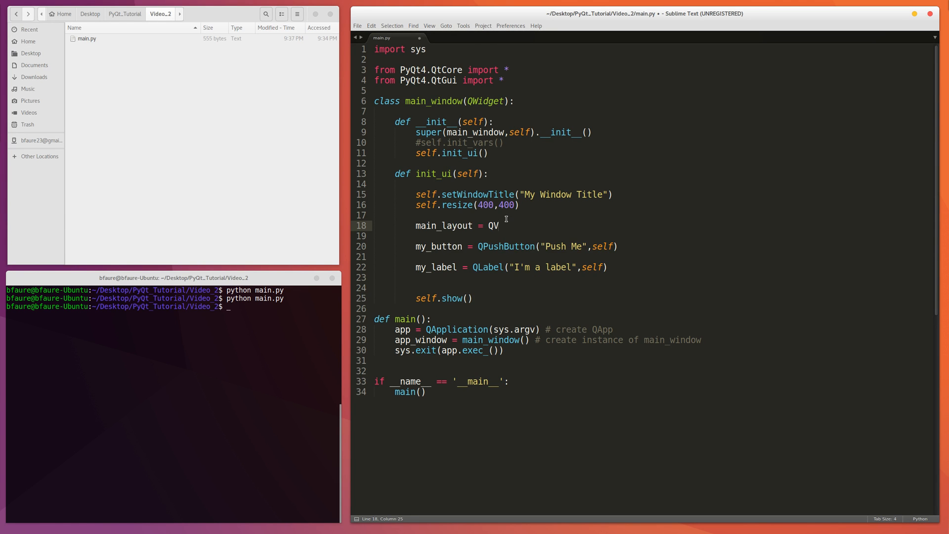
text(B)
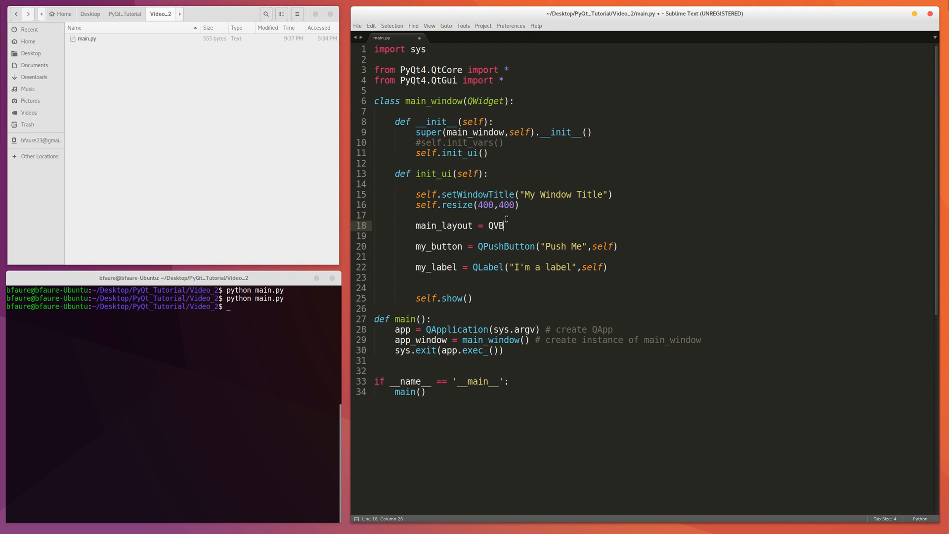
text(o)
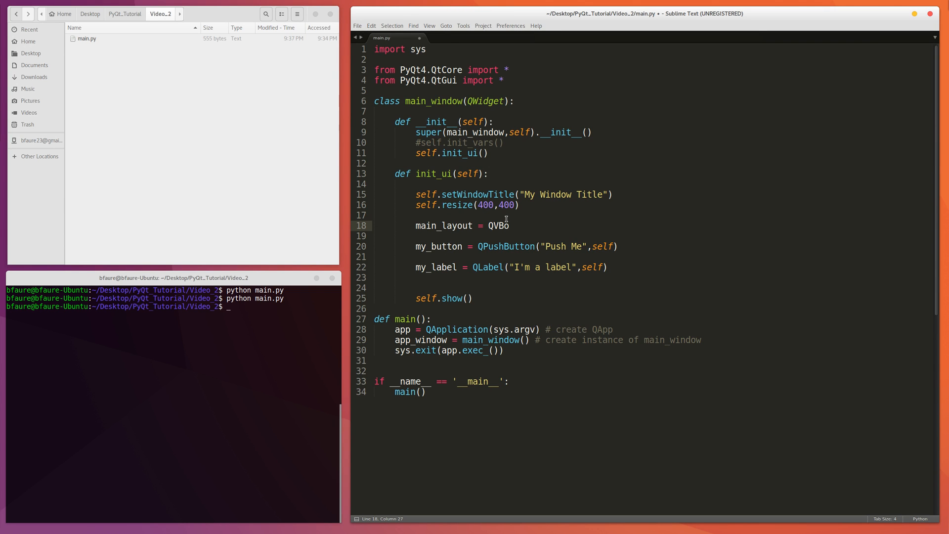
text(x)
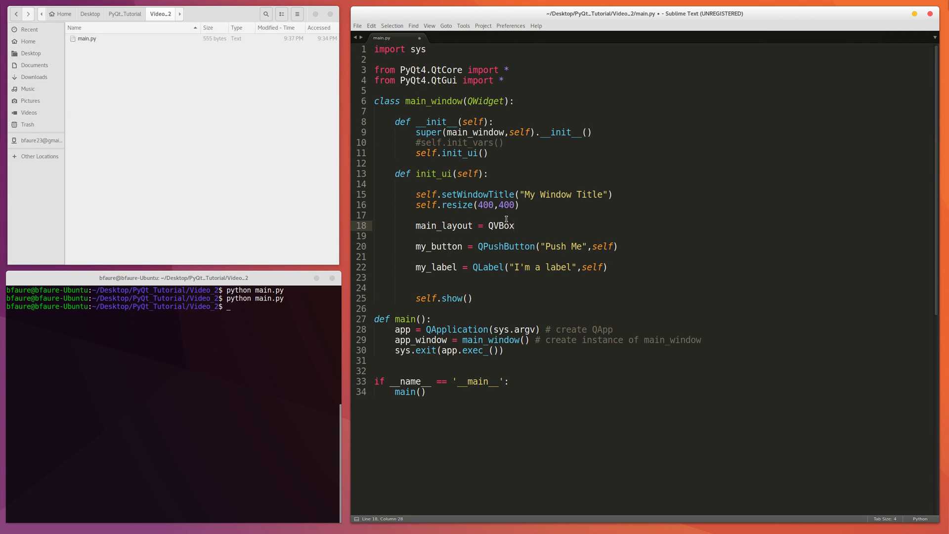
Fix the typo to complete main_layout = QVBoxLayout(self), then select the self argument
click(515, 225)
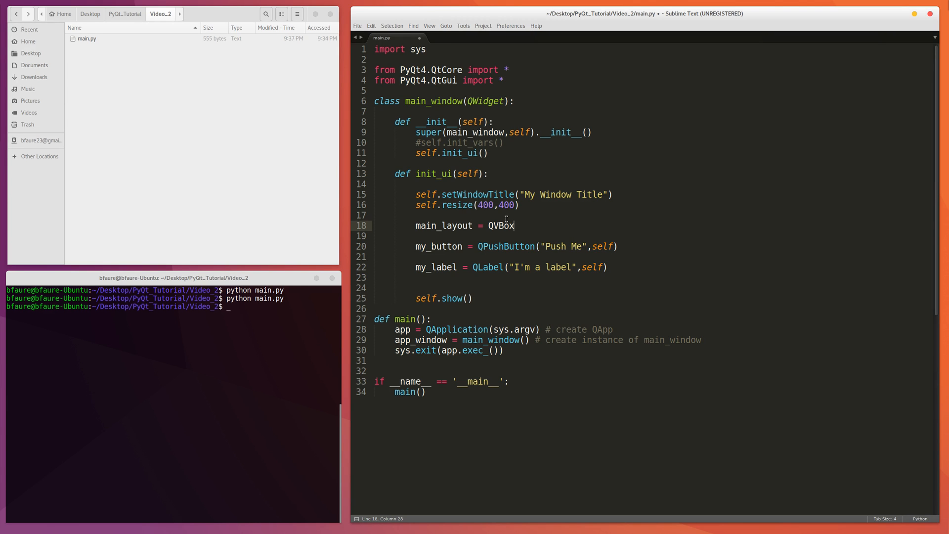
key(BackSpace)
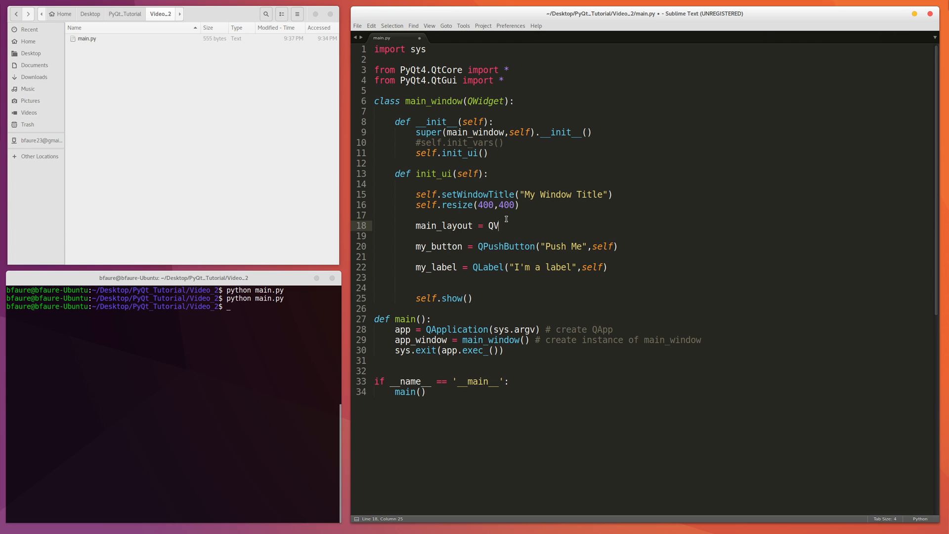
text(BoxLay)
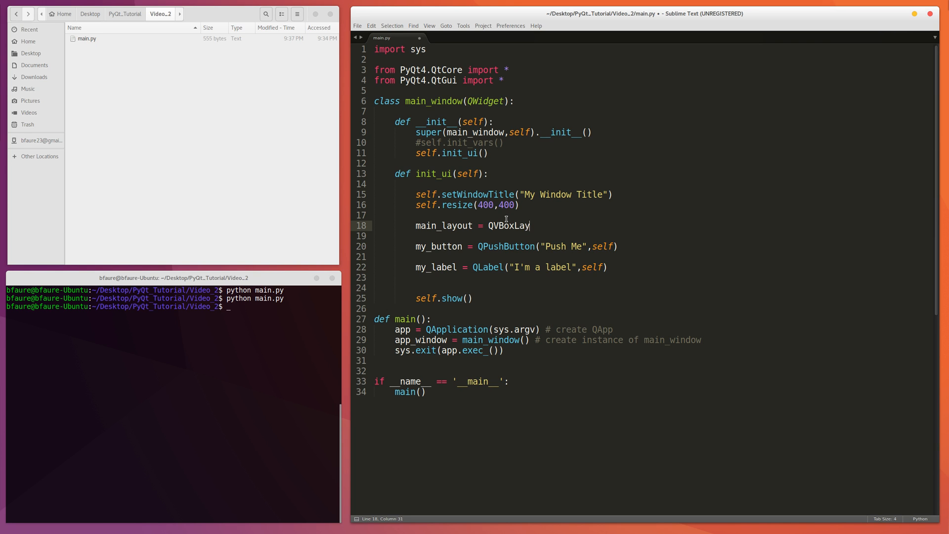
text(out(s)
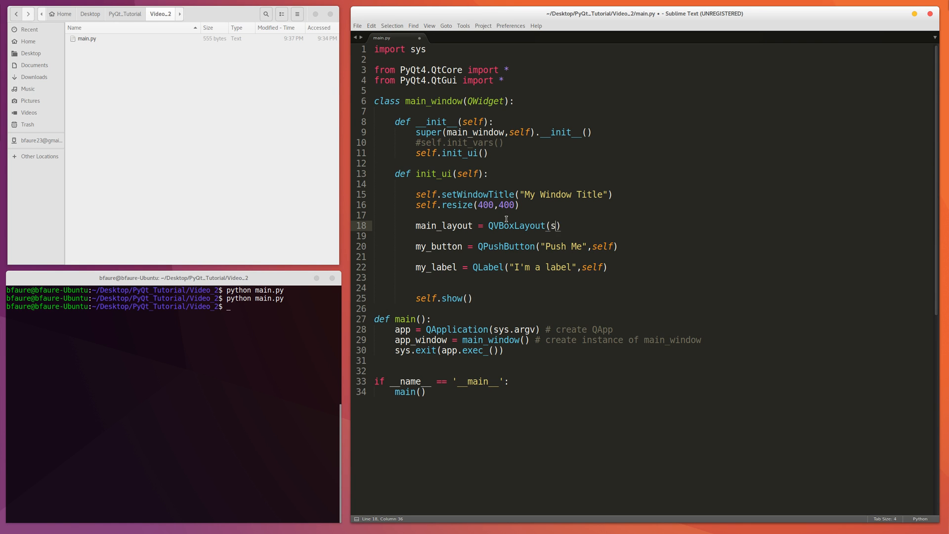
text(elf)
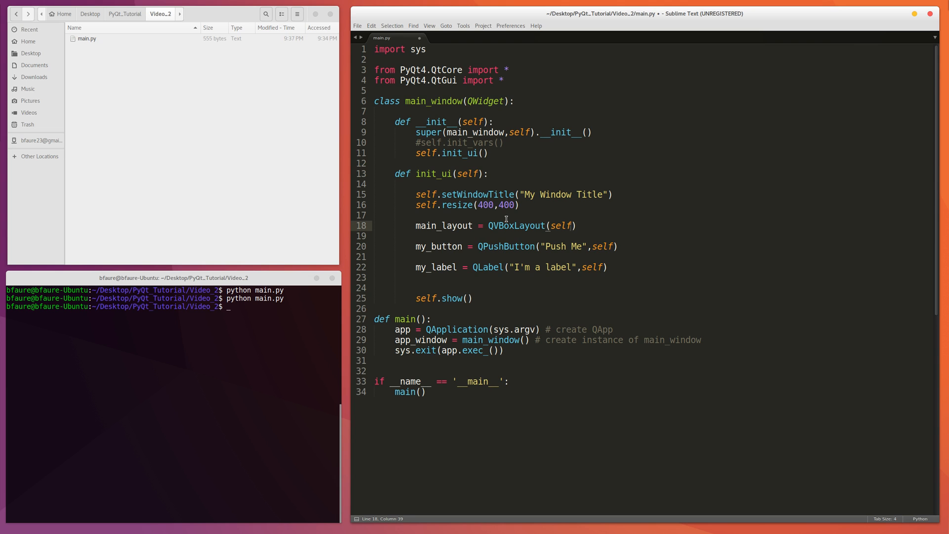
double_click(560, 225)
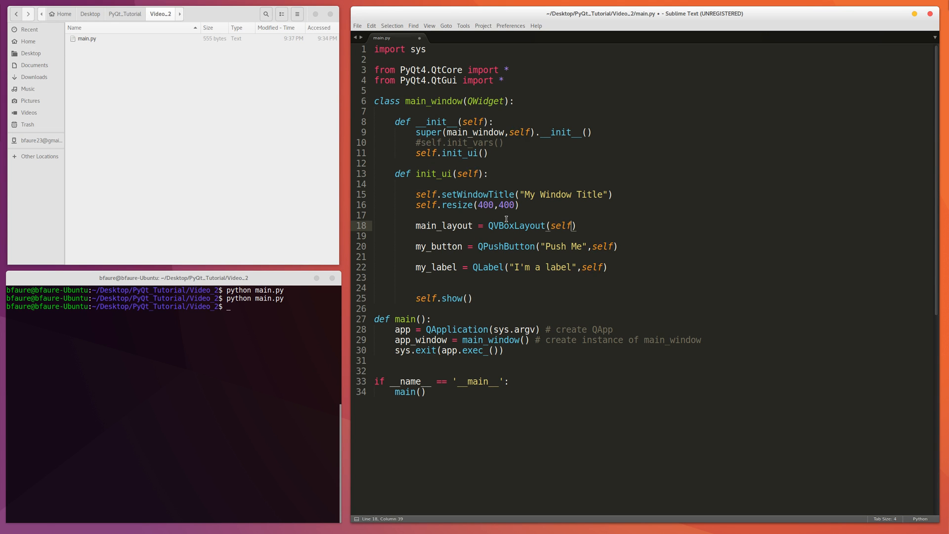
double_click(560, 226)
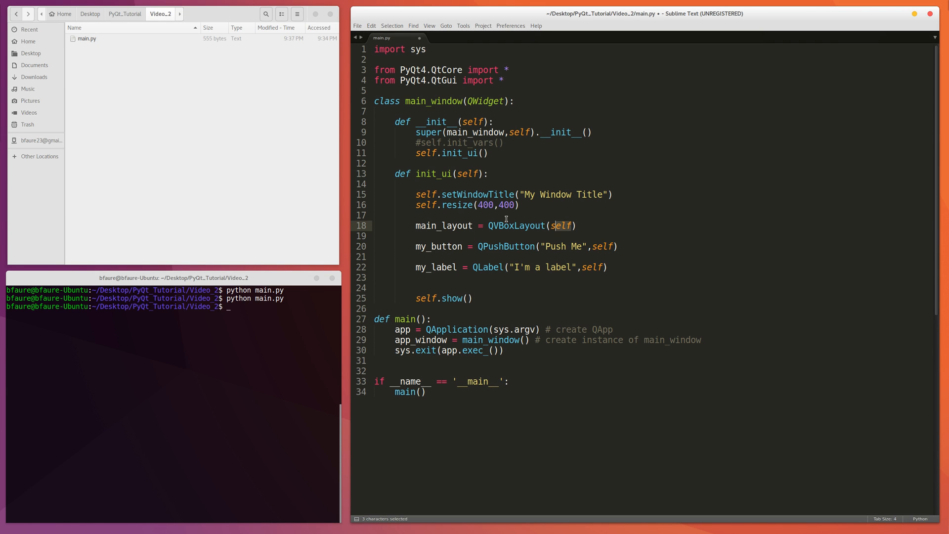
double_click(561, 225)
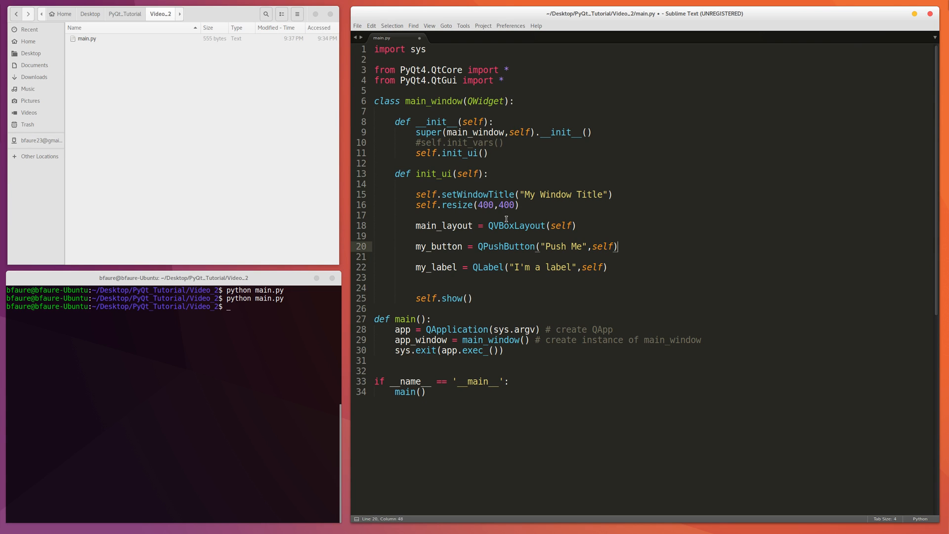
Delete the ',self' argument from the QPushButton and QLabel constructors
key(BackSpace)
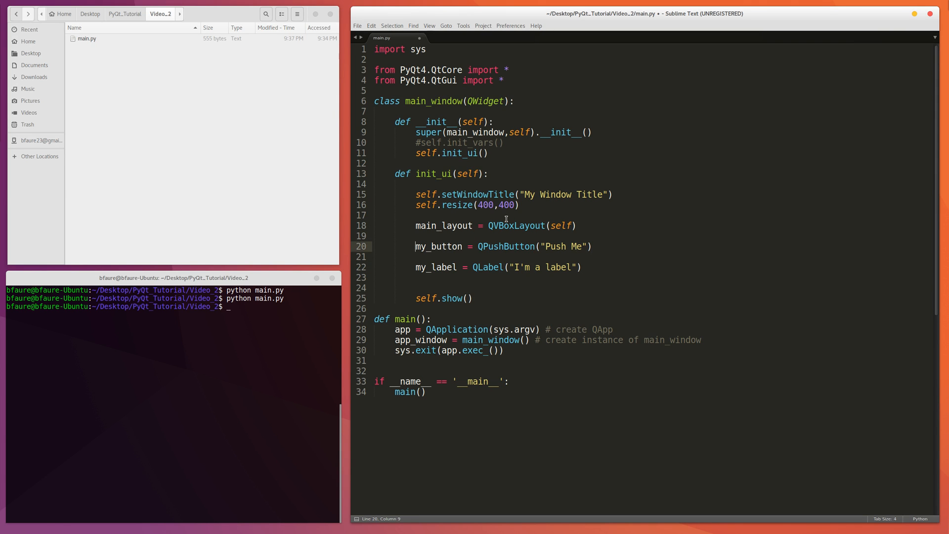
double_click(438, 246)
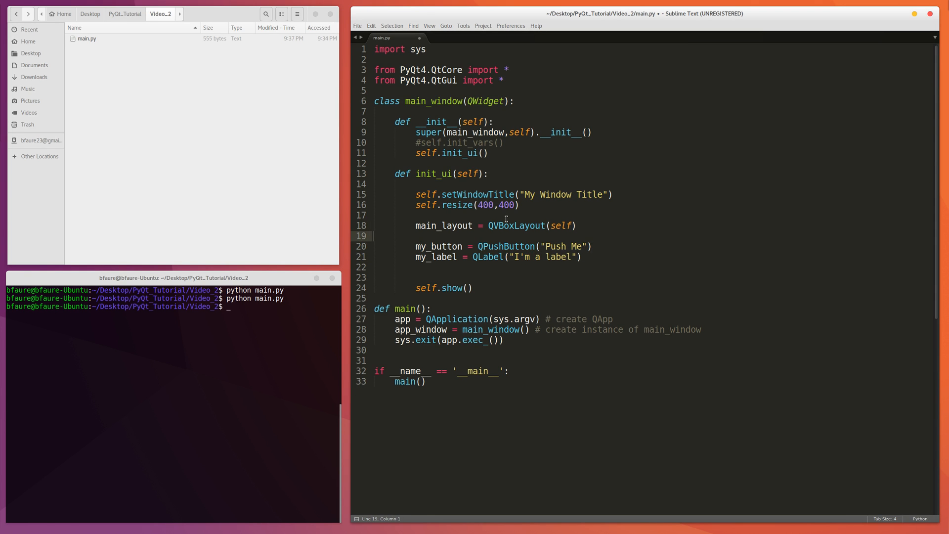
Add main_layout.addWidget(my_button) and main_layout.addWidget(my_label) lines
key(enter)
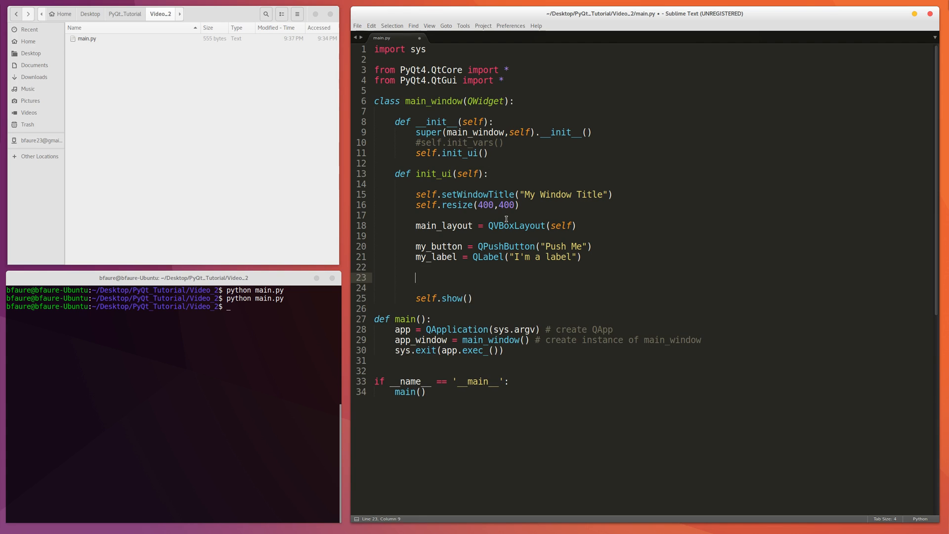
text(main_layout.a)
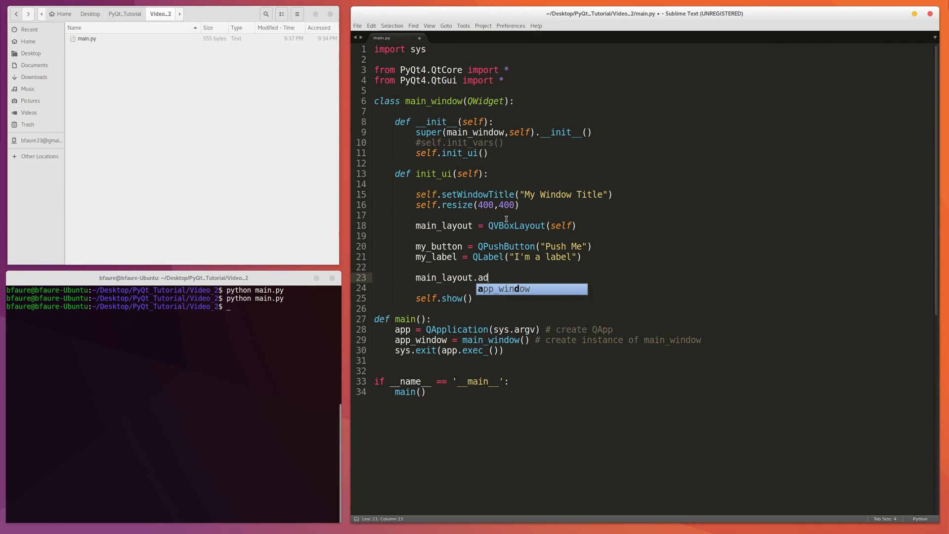
text(dWidget(my_button)
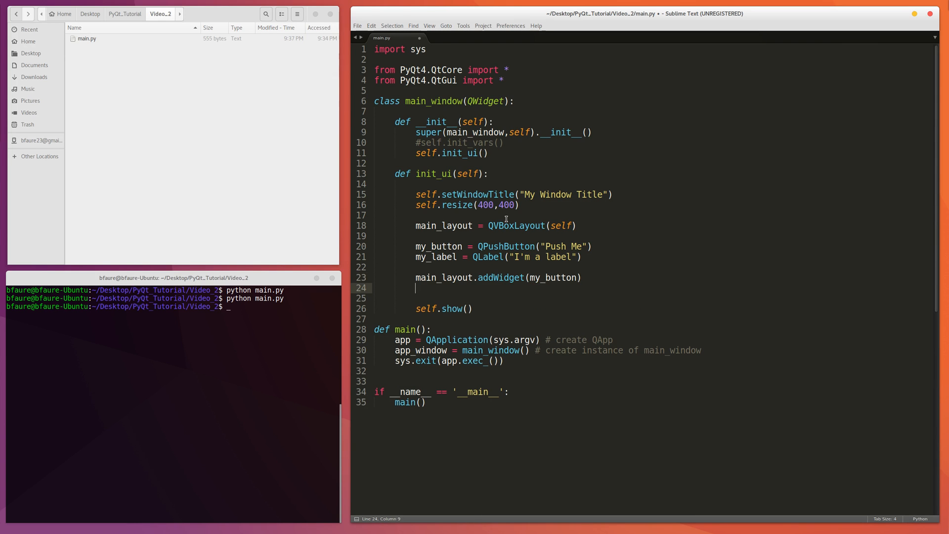
text(main_layout.a)
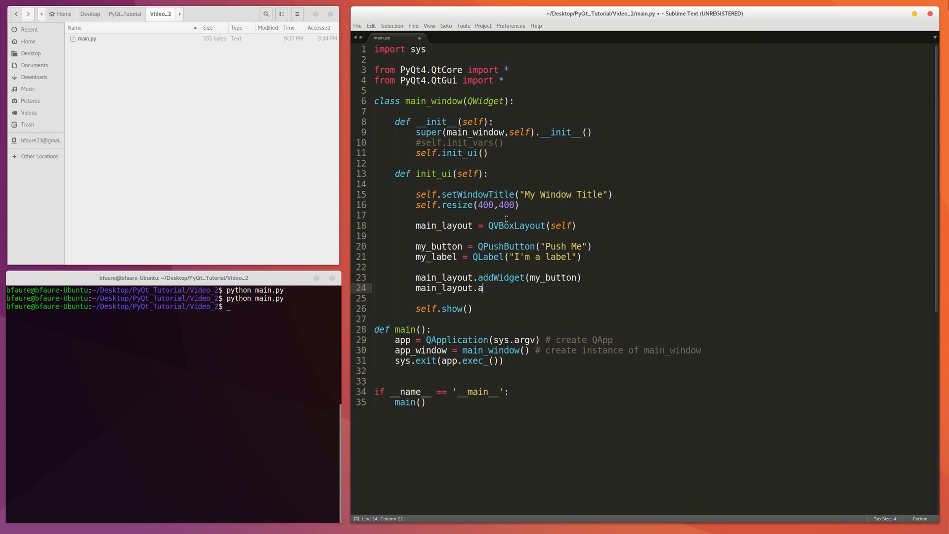
text(ddWidget())
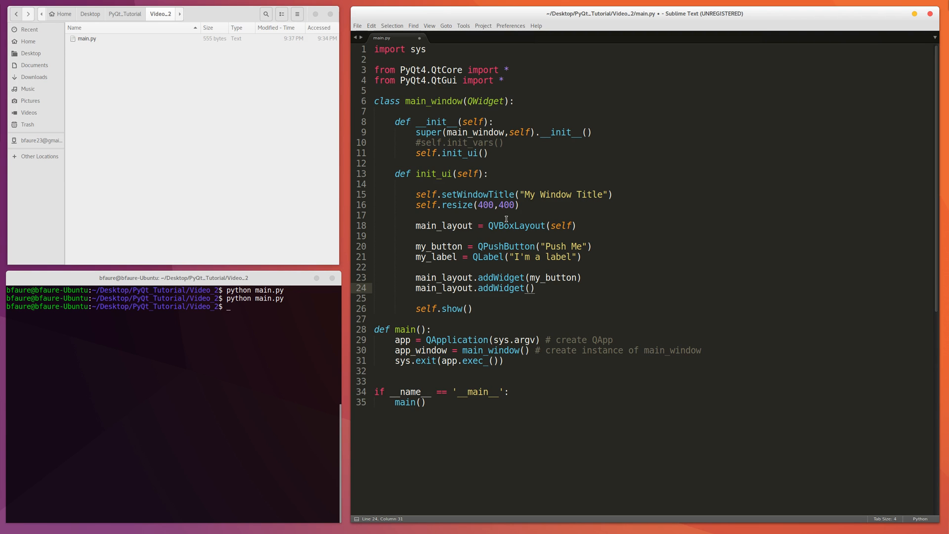
text(my_label))
click(173, 306)
text(python main.py)
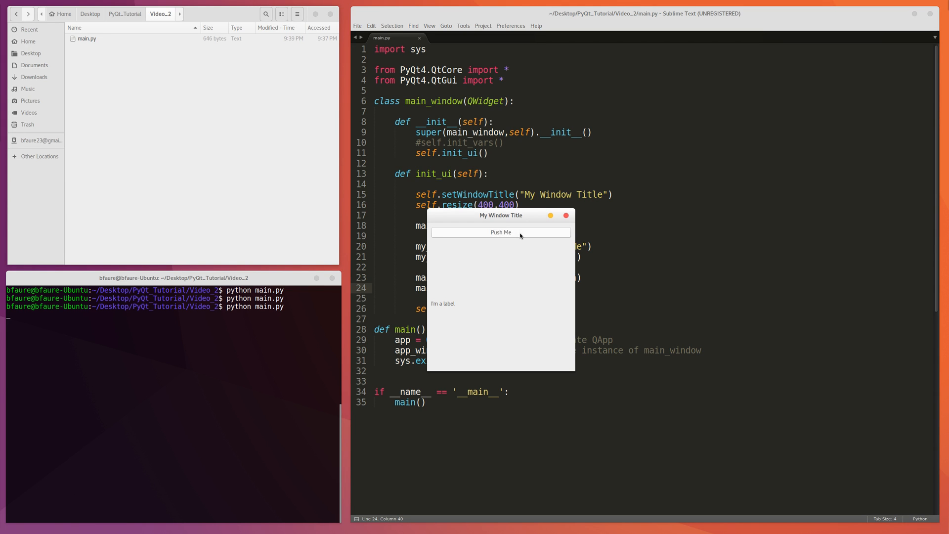
mouse_move(437, 240)
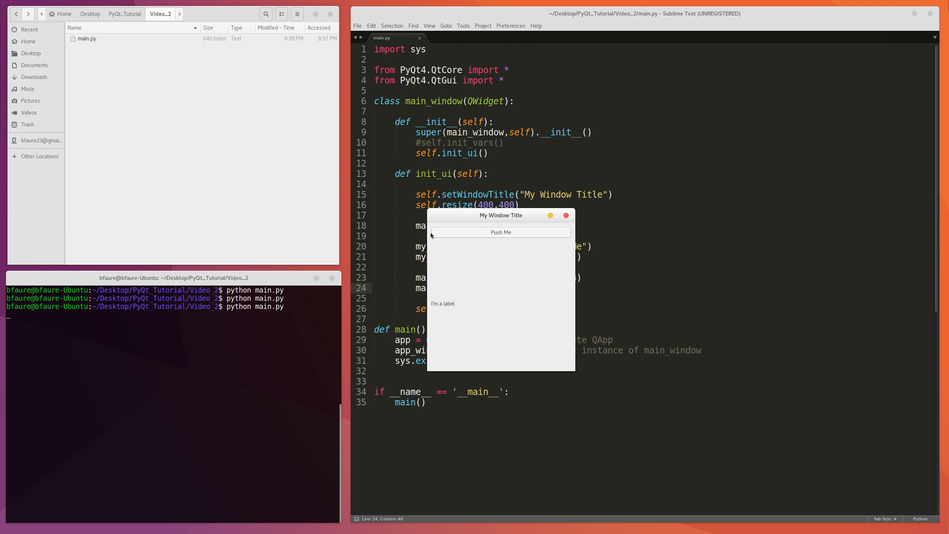
mouse_move(575, 241)
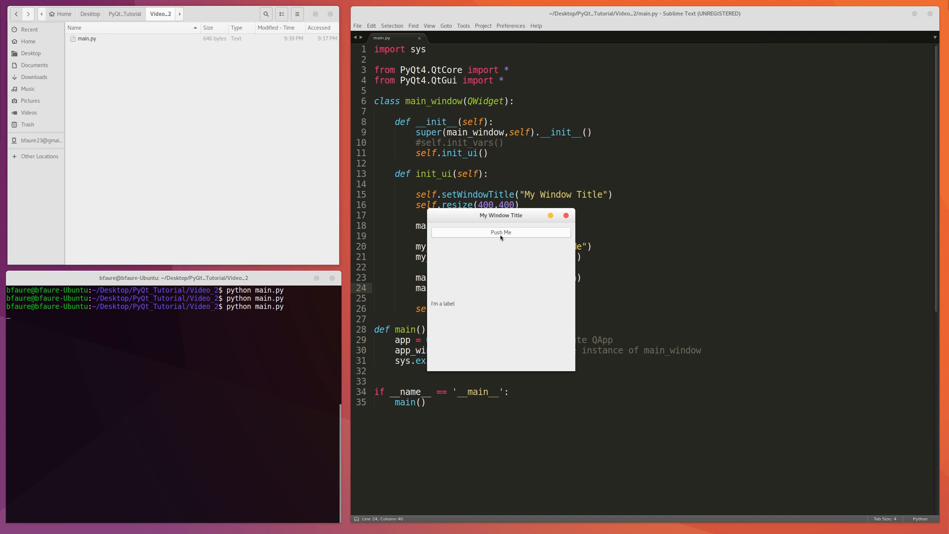
Move the My Window Title window beside the code to check Push Me above the label
drag(501, 215, 384, 208)
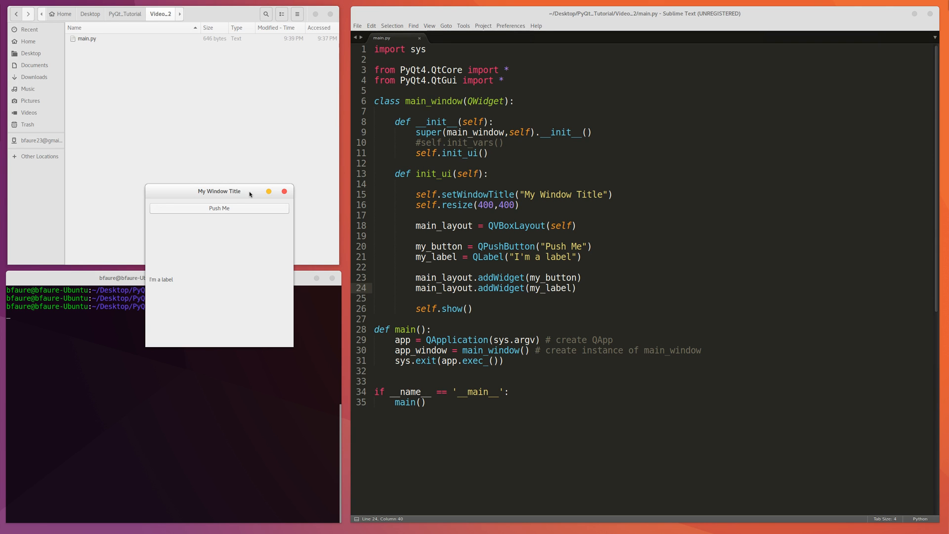
mouse_move(233, 196)
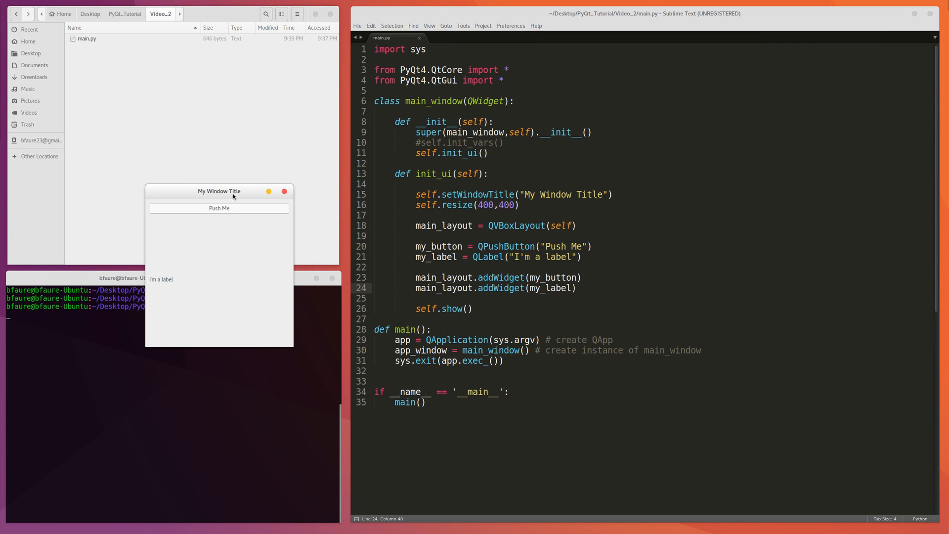
drag(219, 191, 231, 195)
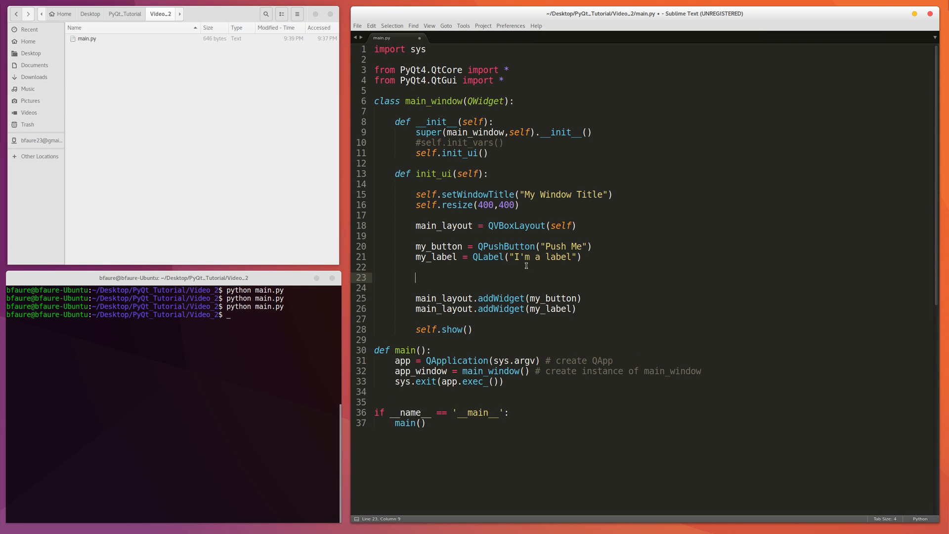
Define button_layout = QHBoxLayout() and label_layout = QHBoxLayout() on new lines
text(buy)
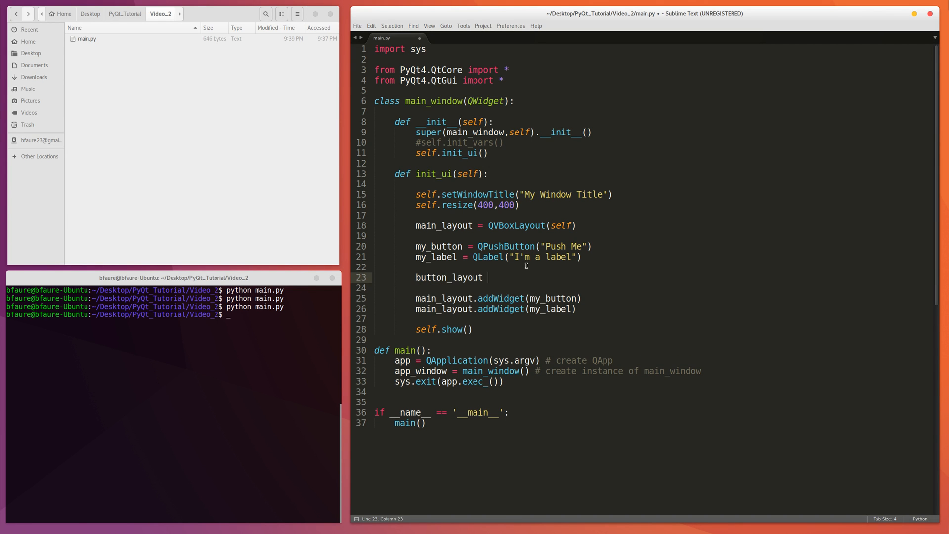
text(= QH)
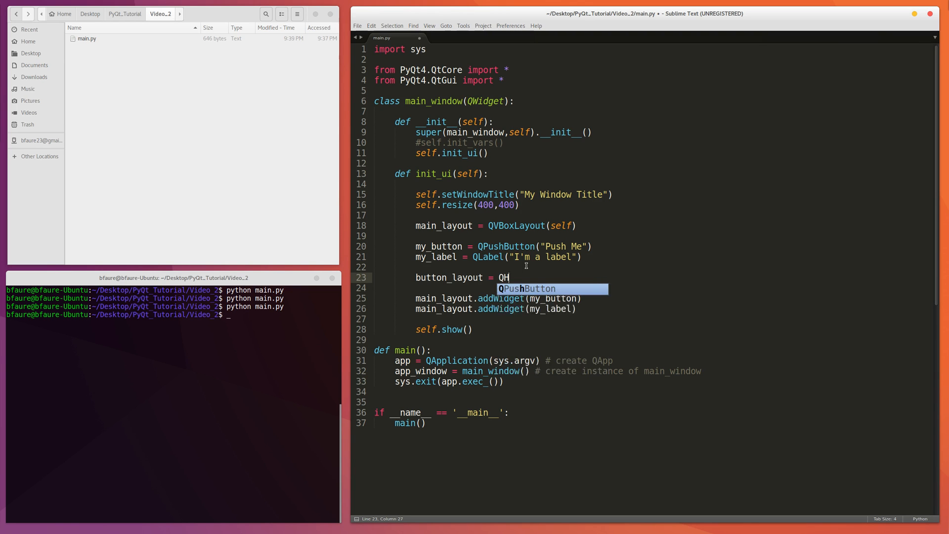
text(BoxLayout()
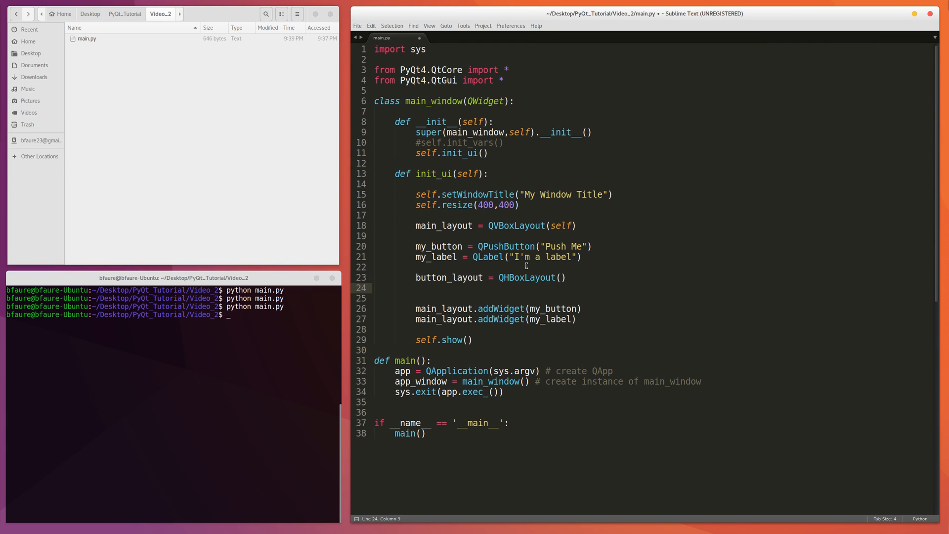
text(label_layout =)
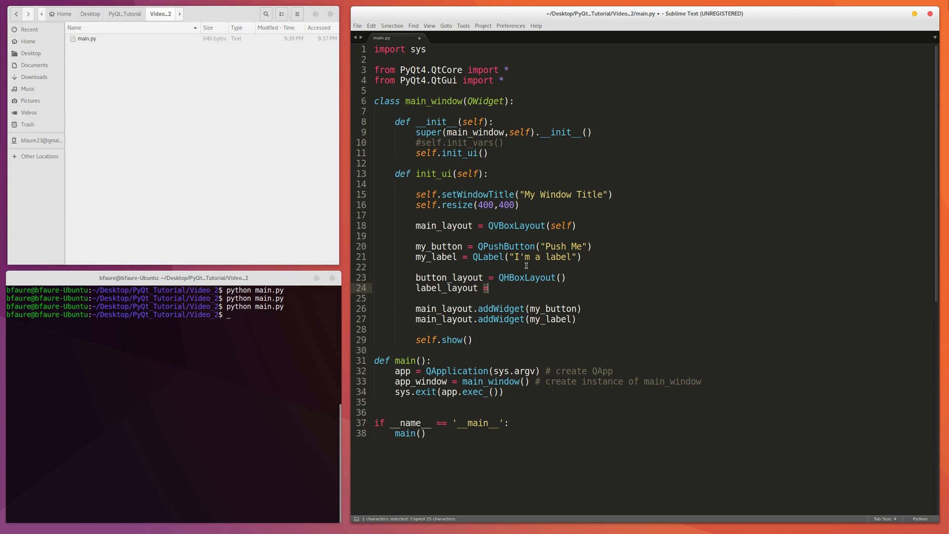
text(QHBoxLayout())
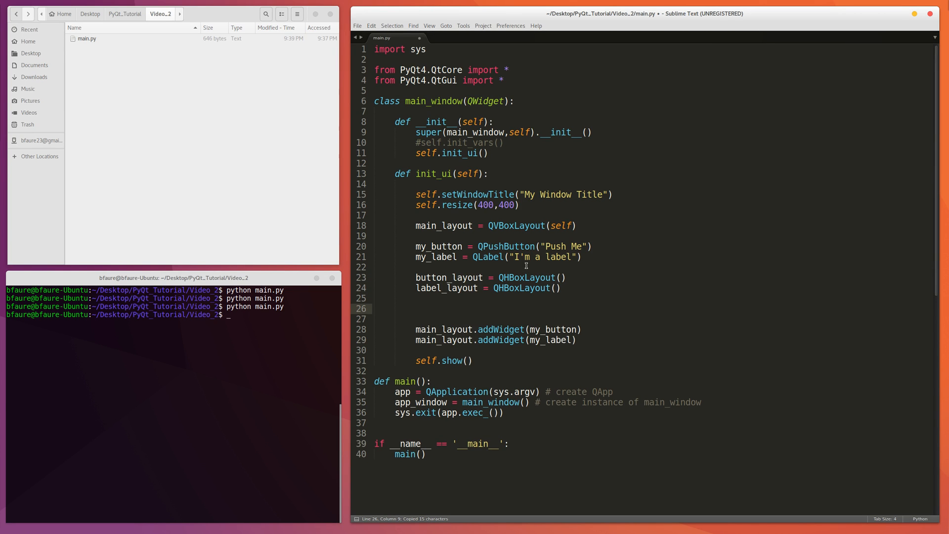
click(415, 308)
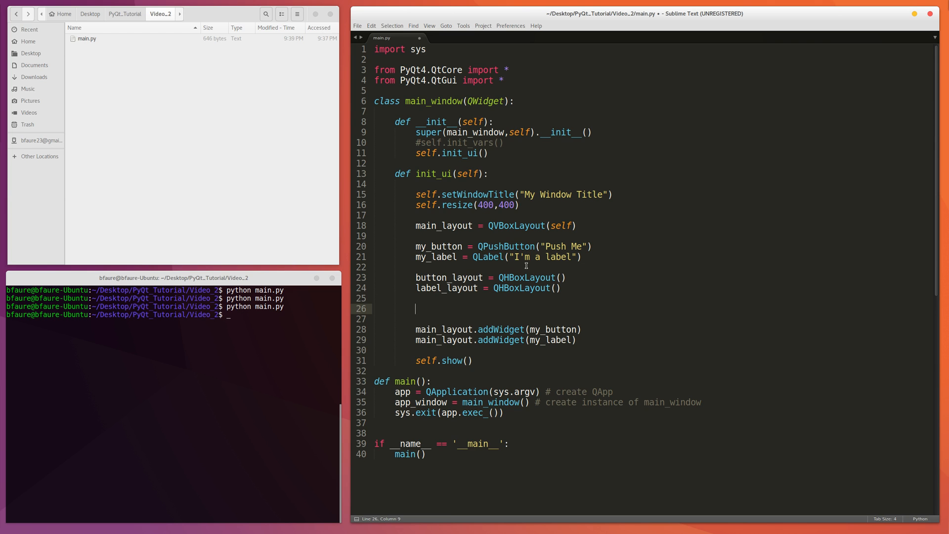
Add button_layout.addStretch() below the two horizontal layout definitions
text(button_layout)
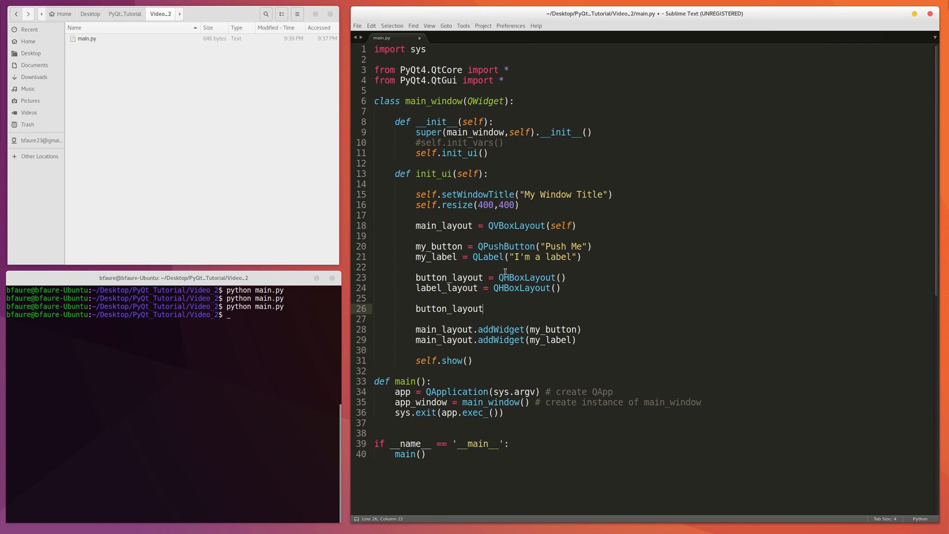
click(485, 288)
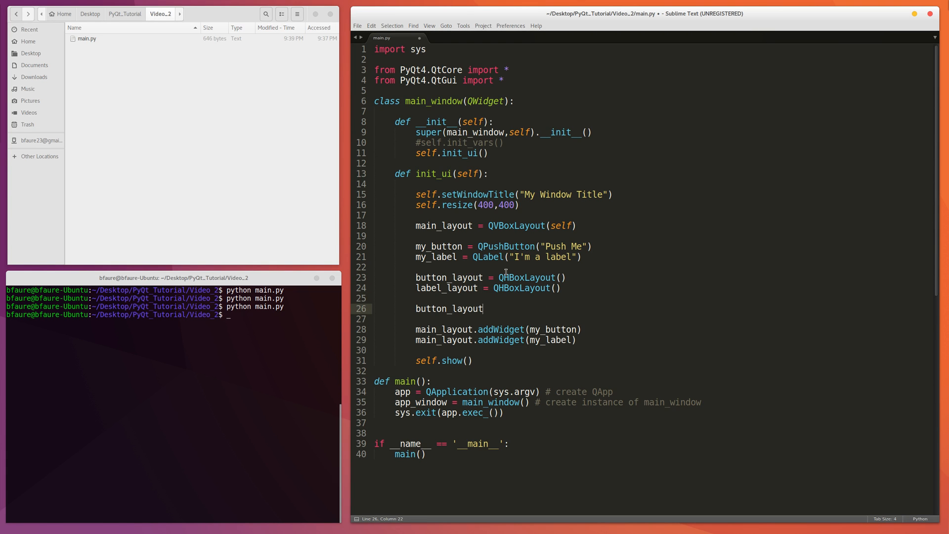
text(.)
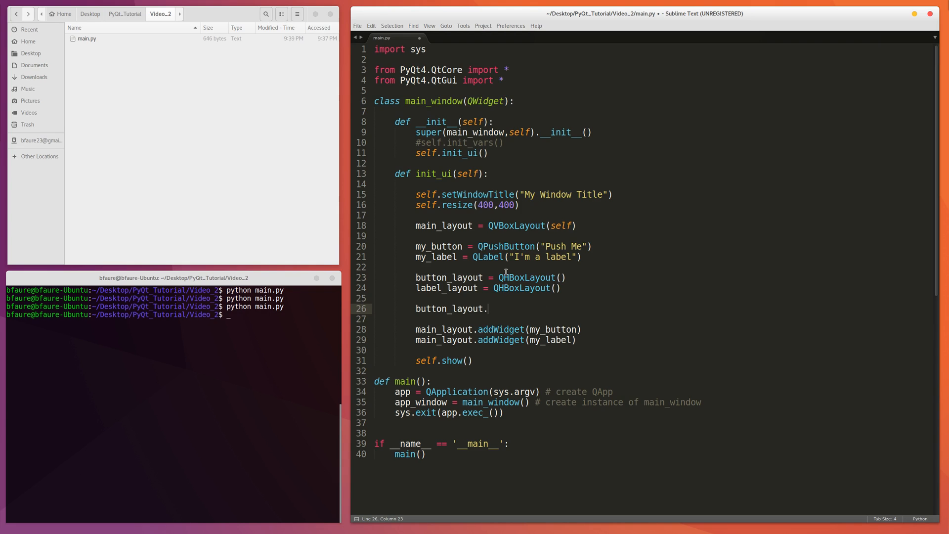
text(addS)
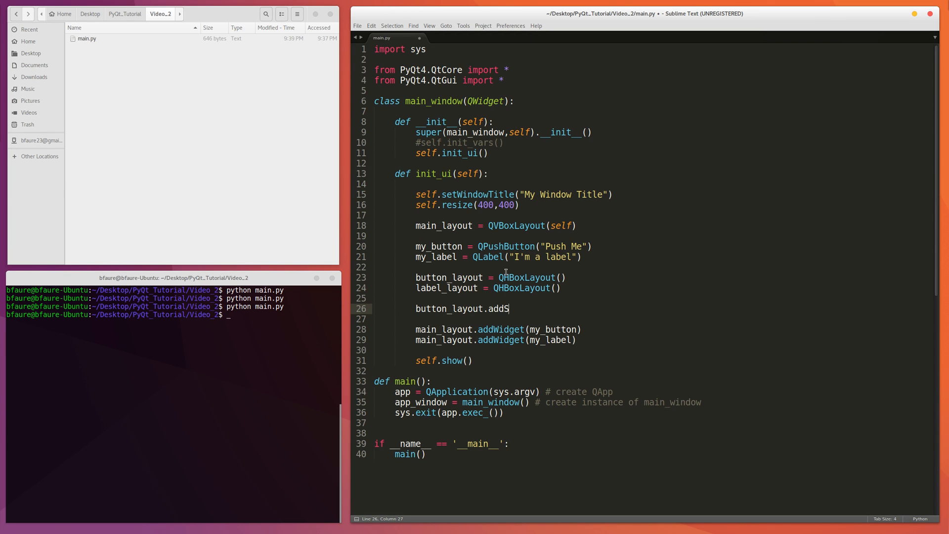
text(tres)
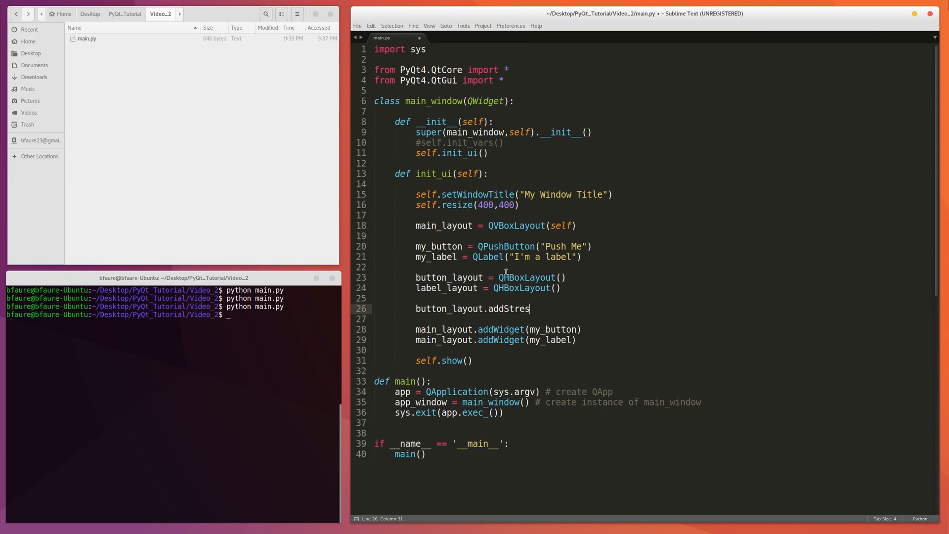
text(tch())
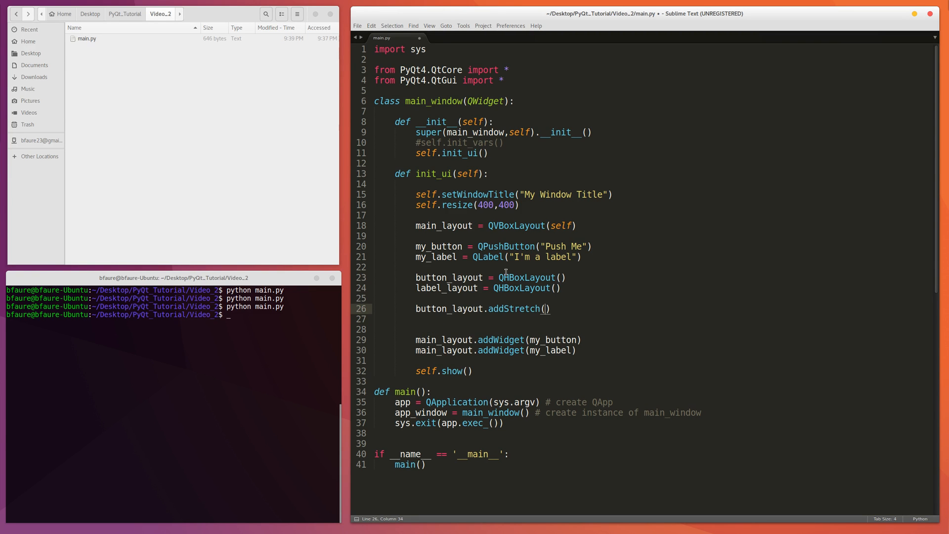
Try a button_layout.addSpacing(10) line after the stretch
double_click(512, 309)
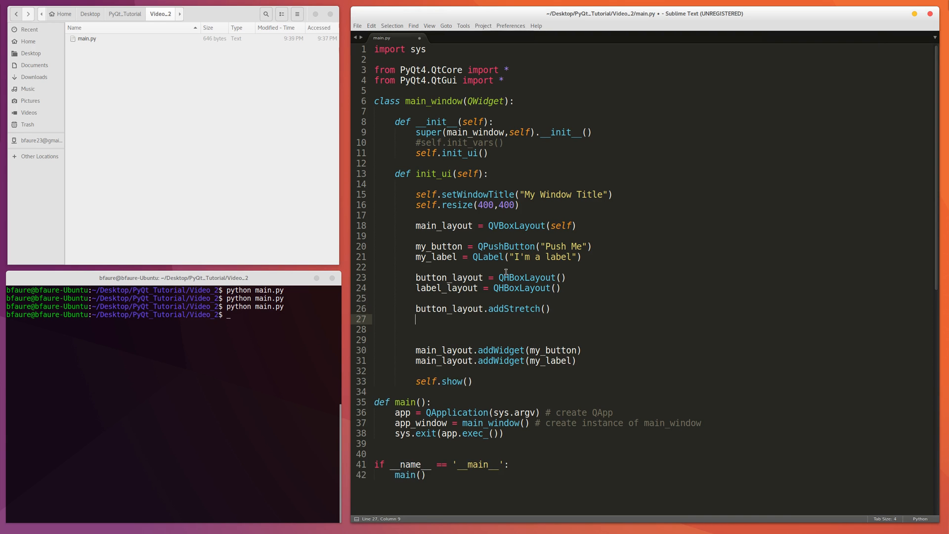
text(button_layout.addSpacing()
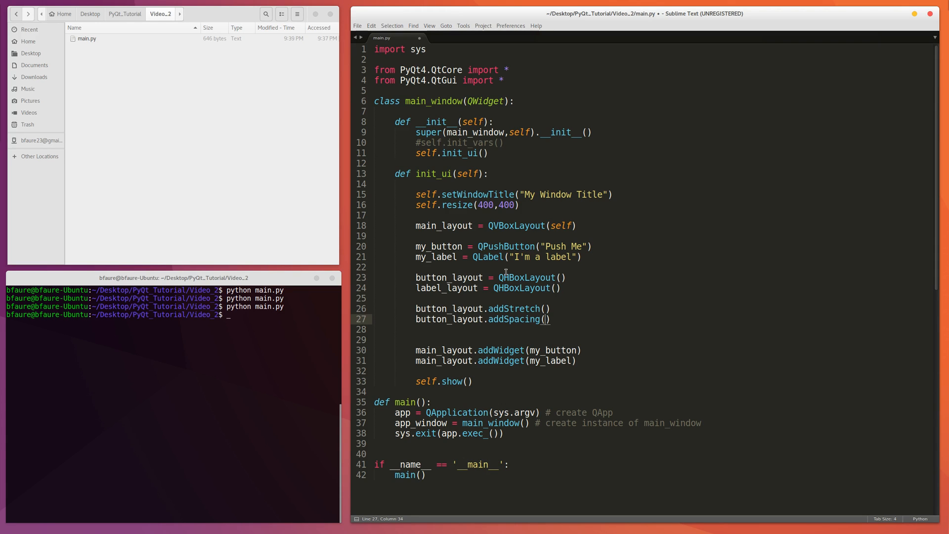
text(10)
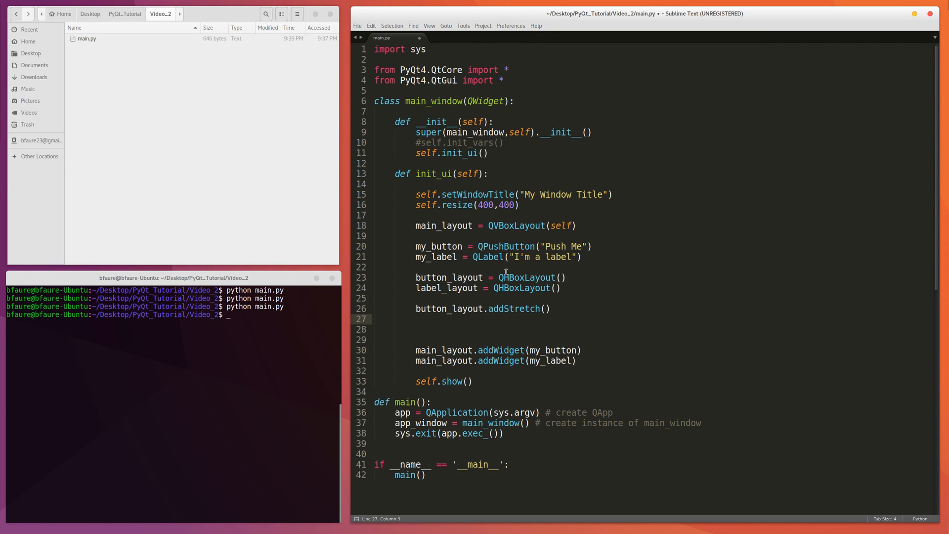
Type button_layout.addWidget(my_button) and the stretch/addWidget calls for label_layout via autocomplete
text(bu)
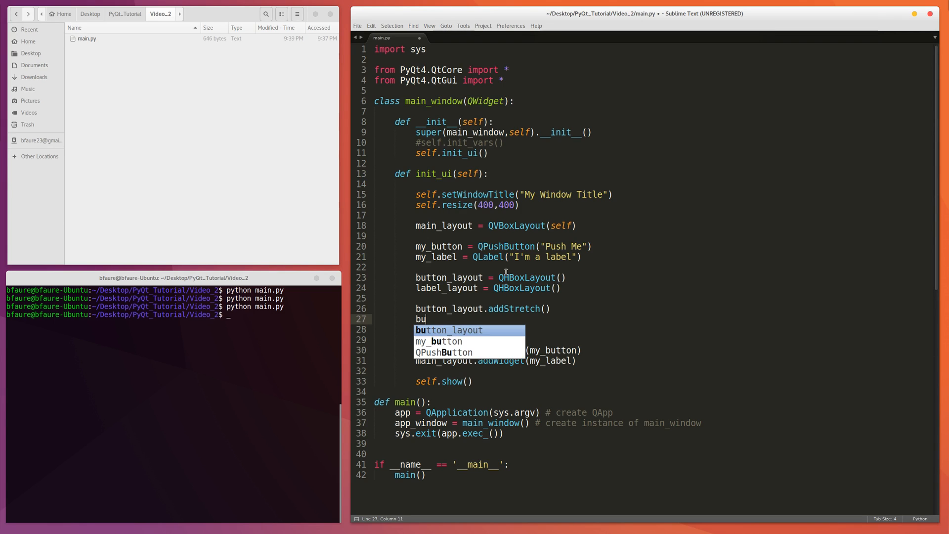
text(tton_layout.addWidget()
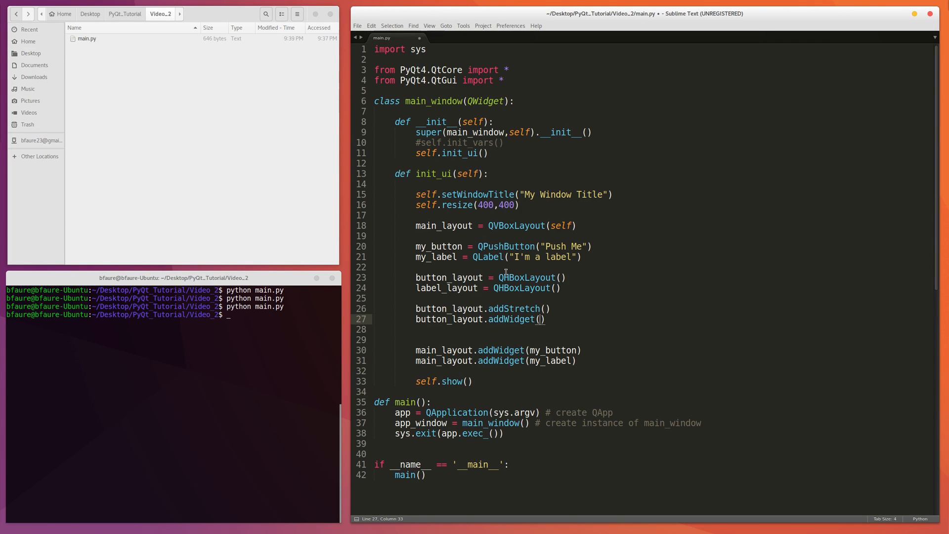
text(my_button)
click(656, 329)
text(button_layout.,)
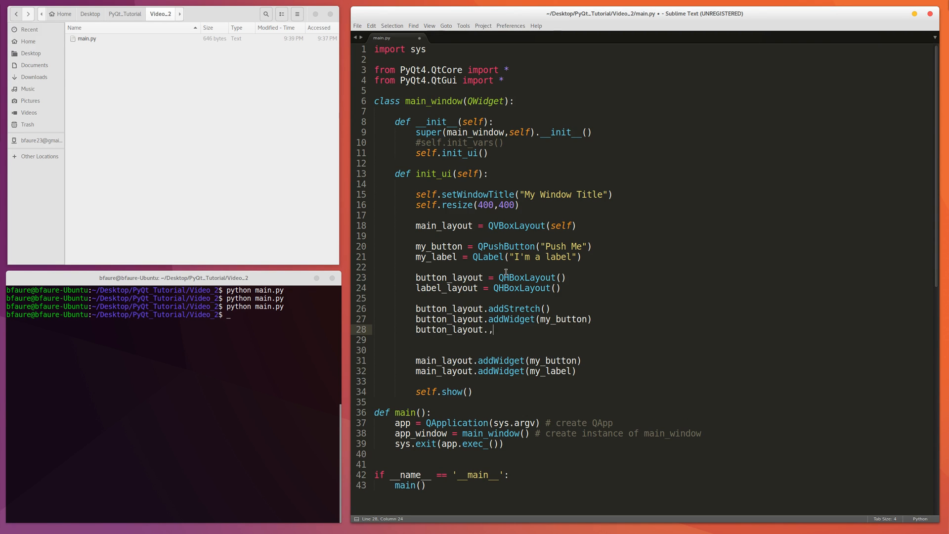
text(addStretch()
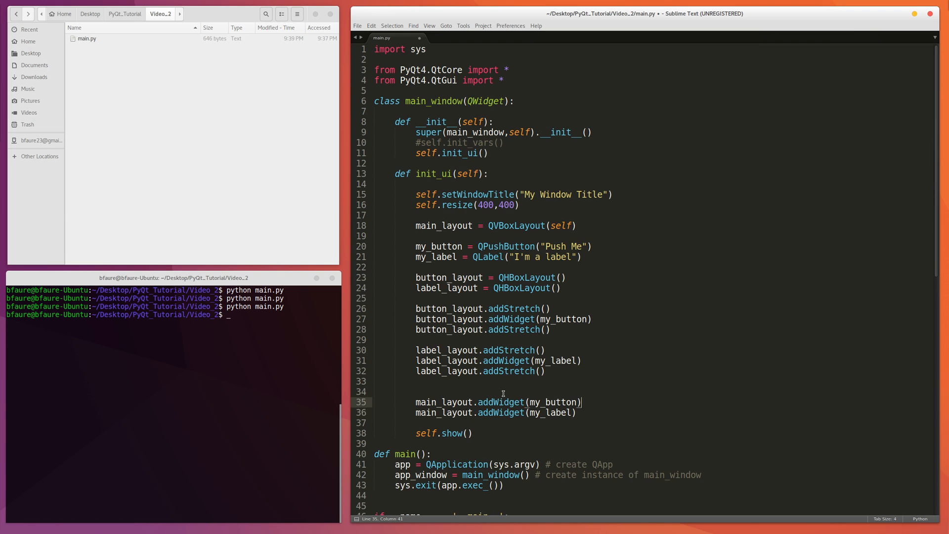
Replace the main_layout.addWidget calls with addLayout(button_layout) and addLayout(label_layout)
text(m)
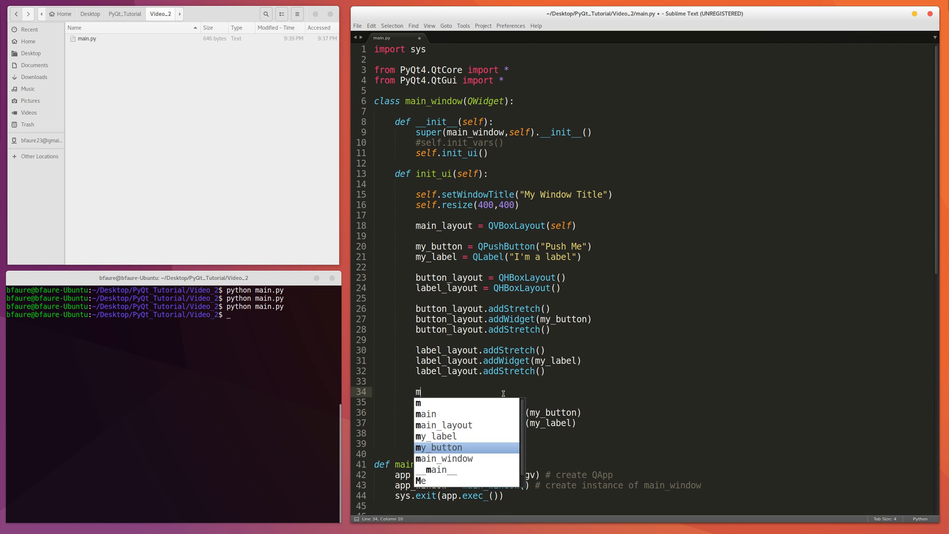
text(ain_layout.addW)
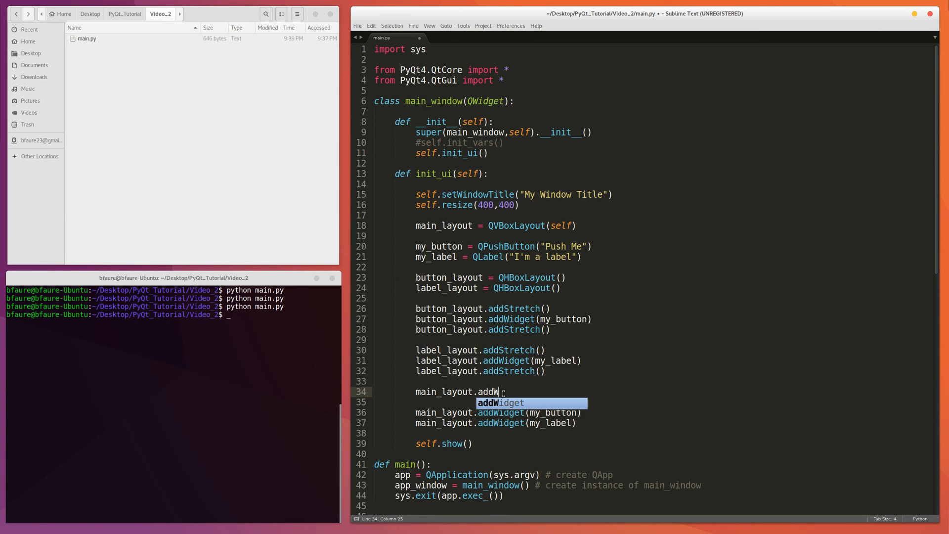
key(backspace)
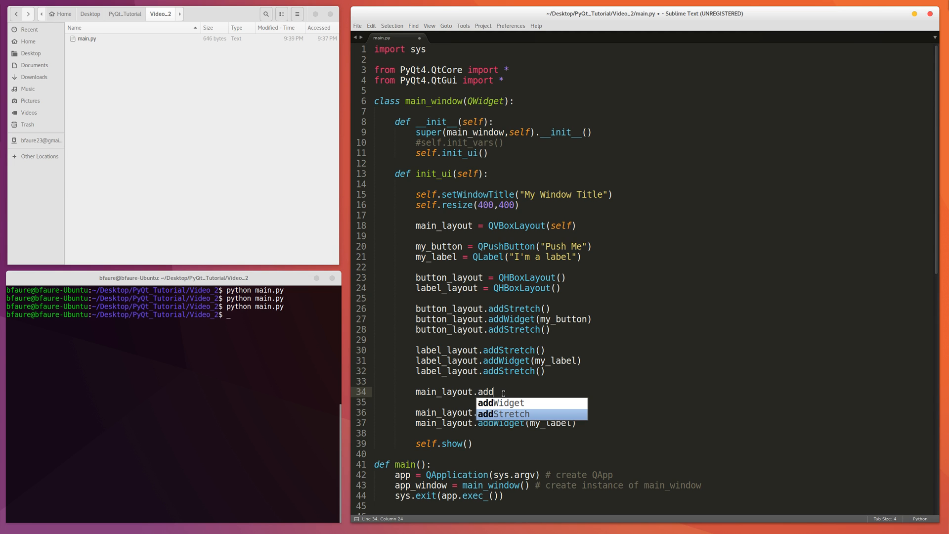
text(Layout())
click(655, 402)
text(ma)
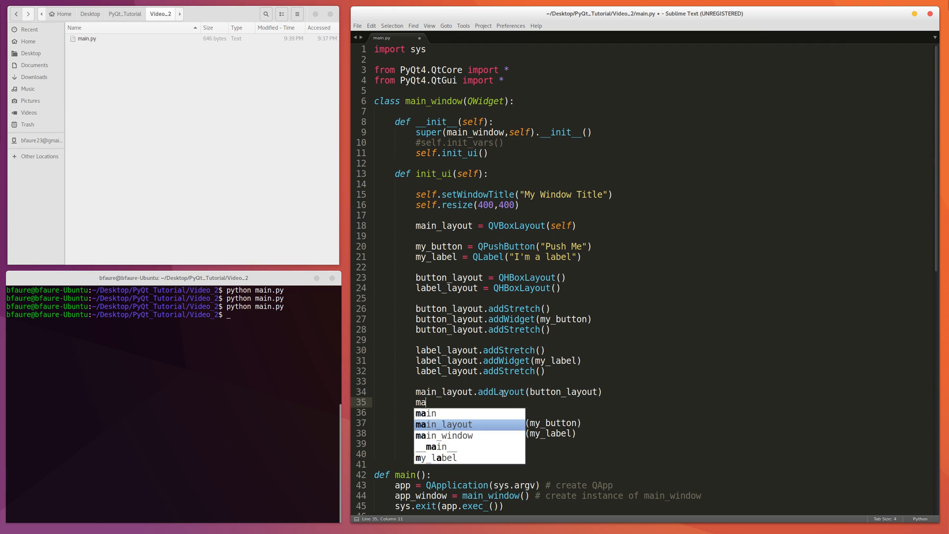
text(in_layout.addLayout(label_layout)
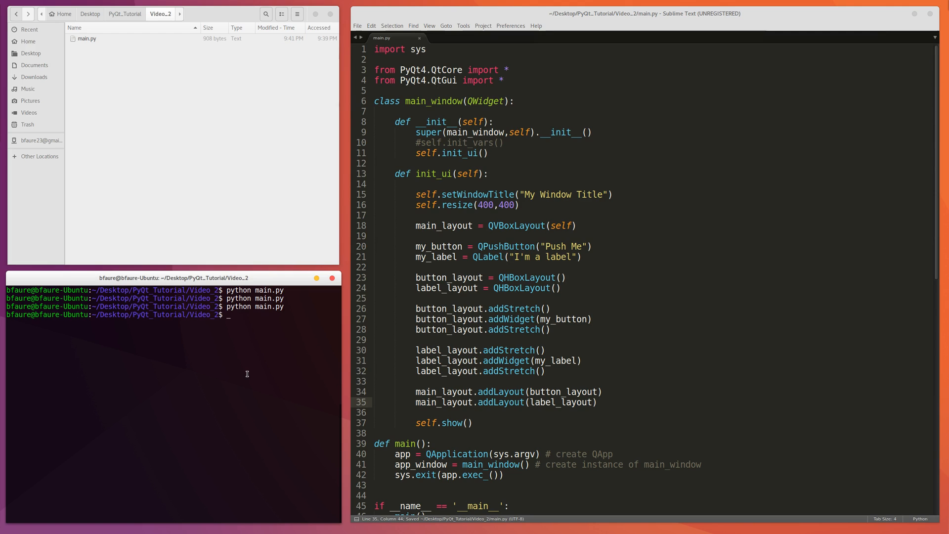
Run python main.py to view the centred Push Me button and label, then start a main_layout stretch
text(python main.py)
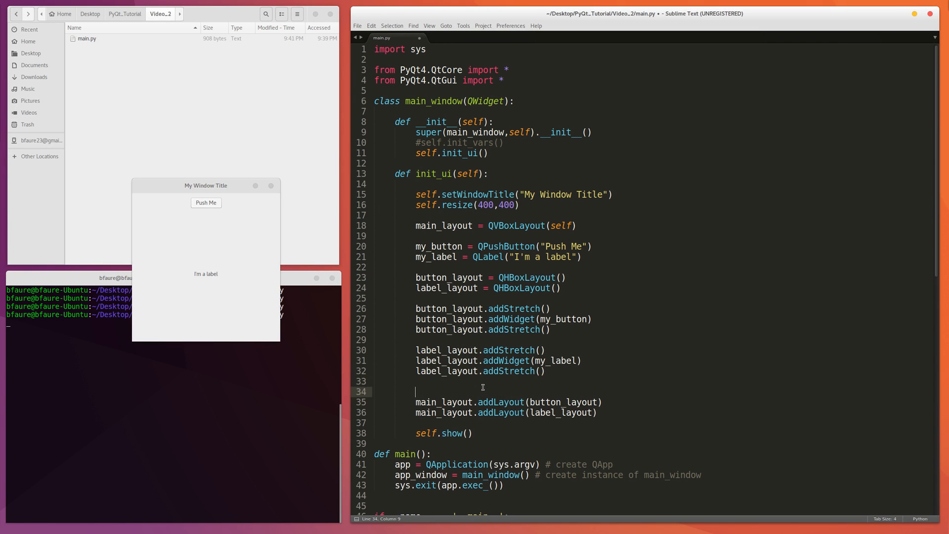
text(main_layout.addStretch()
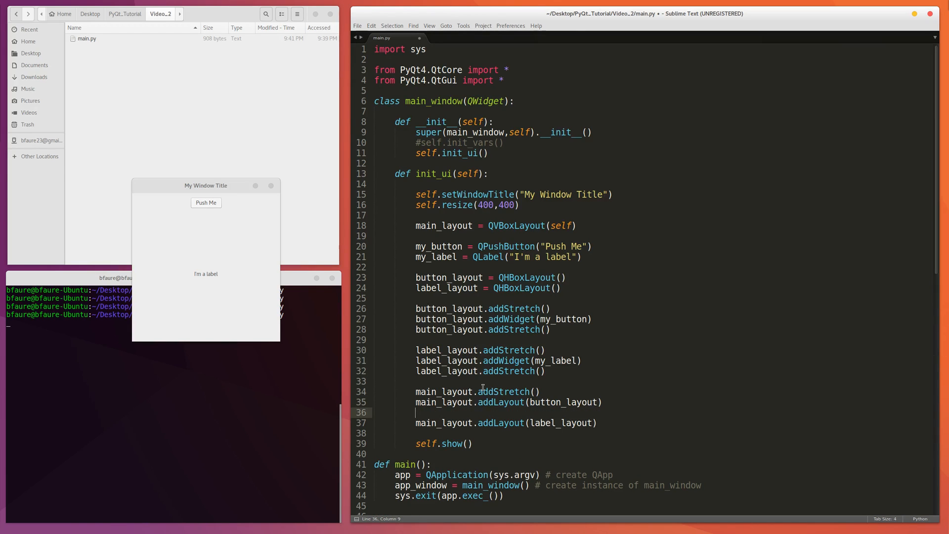
Wrap the two layouts in main_layout stretches with addSpacing(25) between them, and save
text(main_layout.addSpacing)
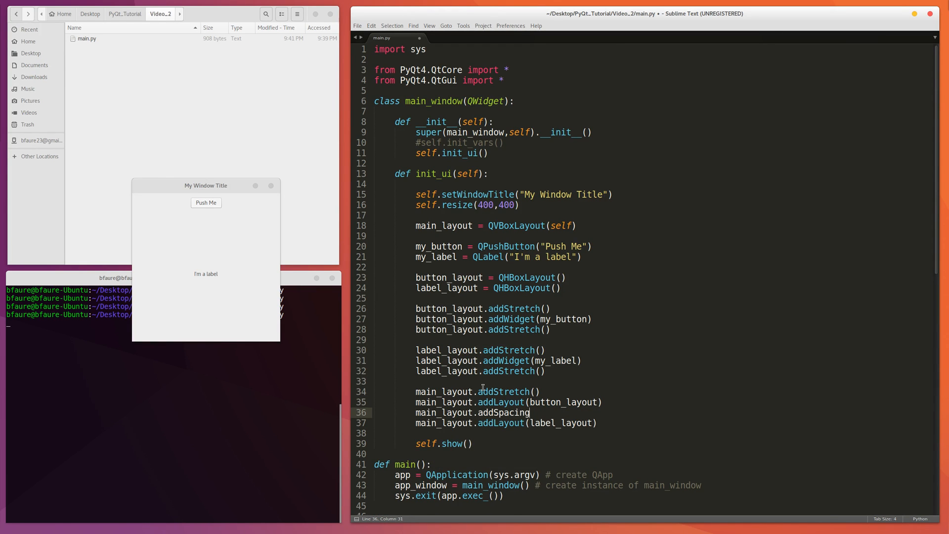
text((24))
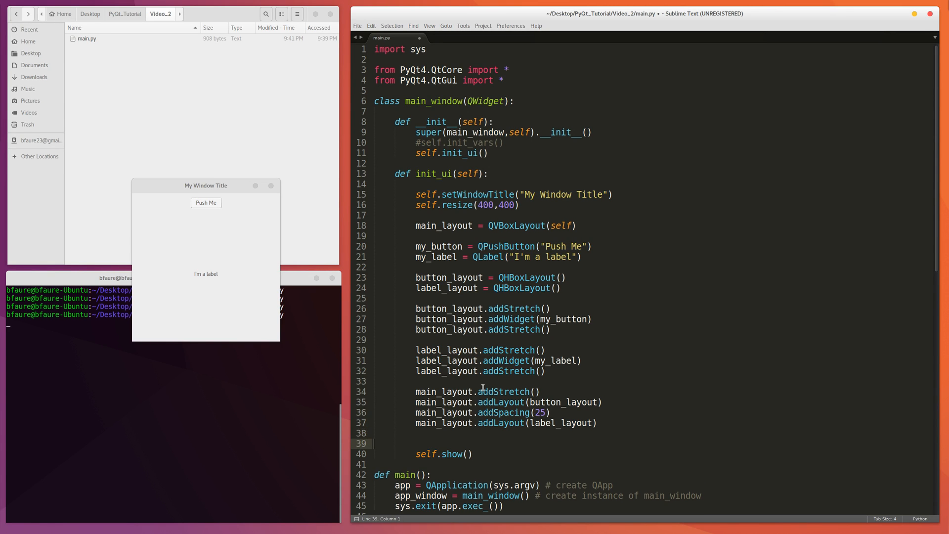
text(main_layout.addStretch()
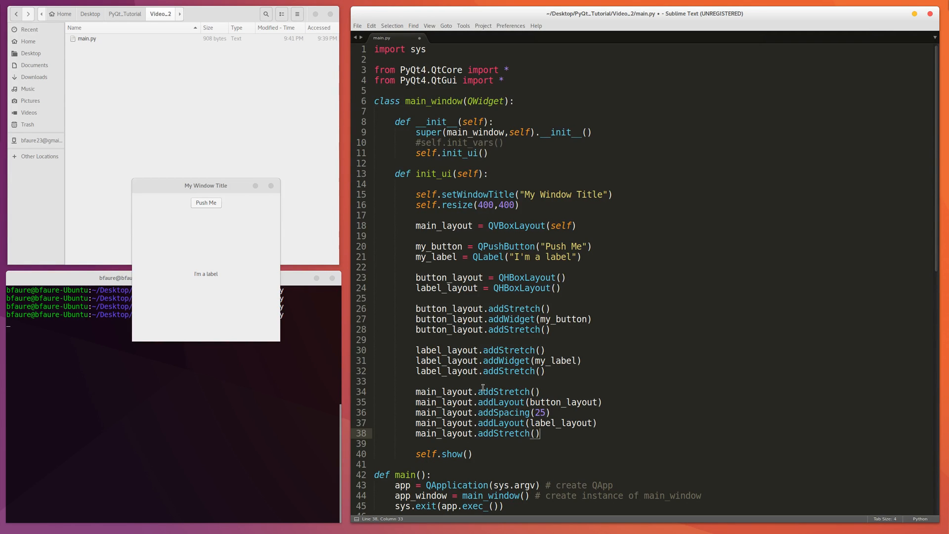
key(ctrl+s)
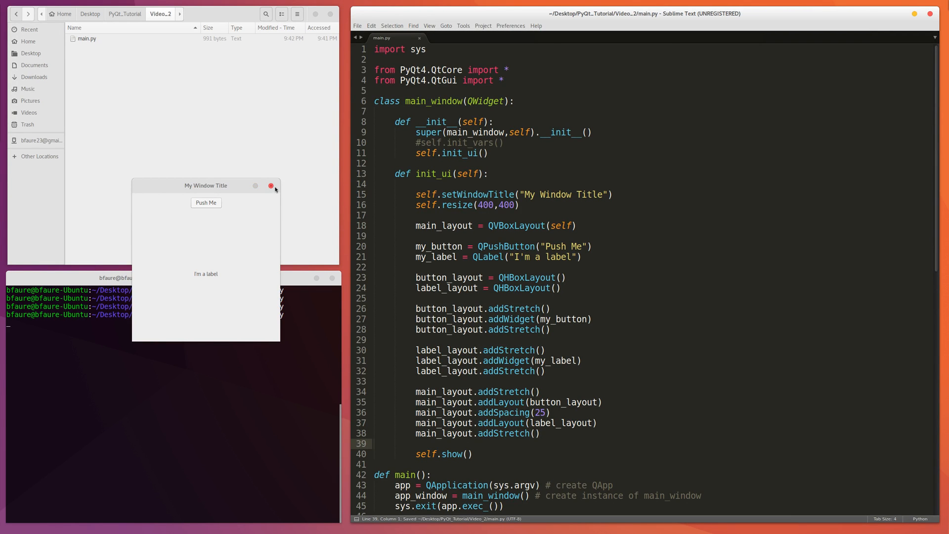
Close the old app window, then move and close the relaunched window showing the grouped button and label
click(270, 185)
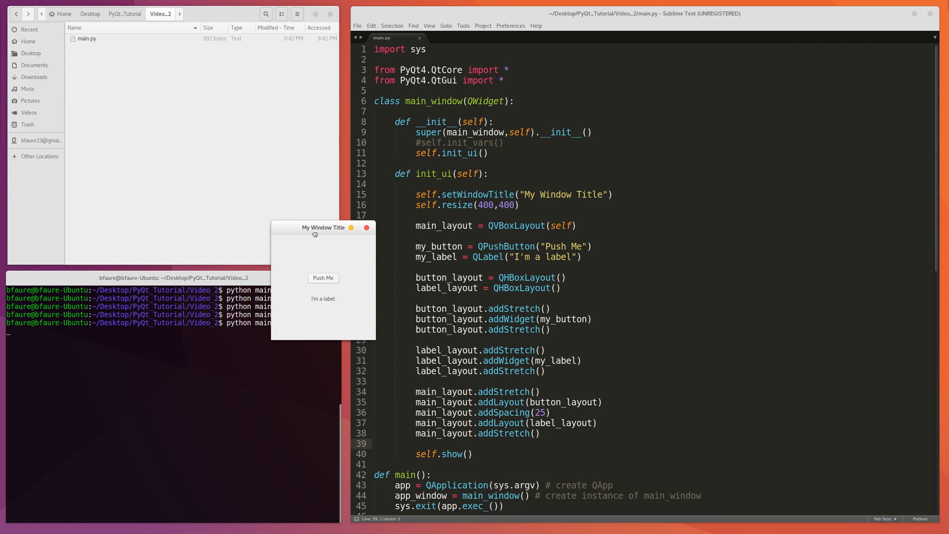
drag(324, 227, 203, 202)
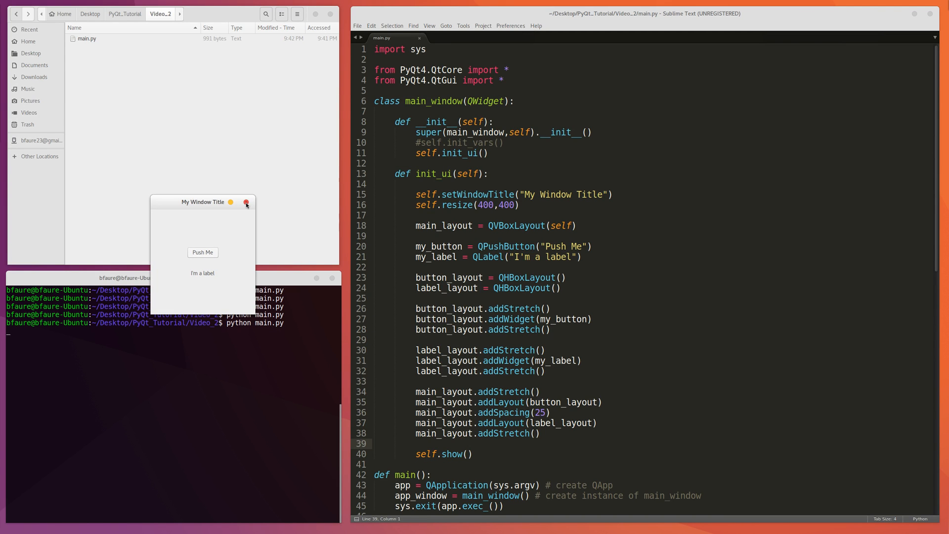
click(246, 202)
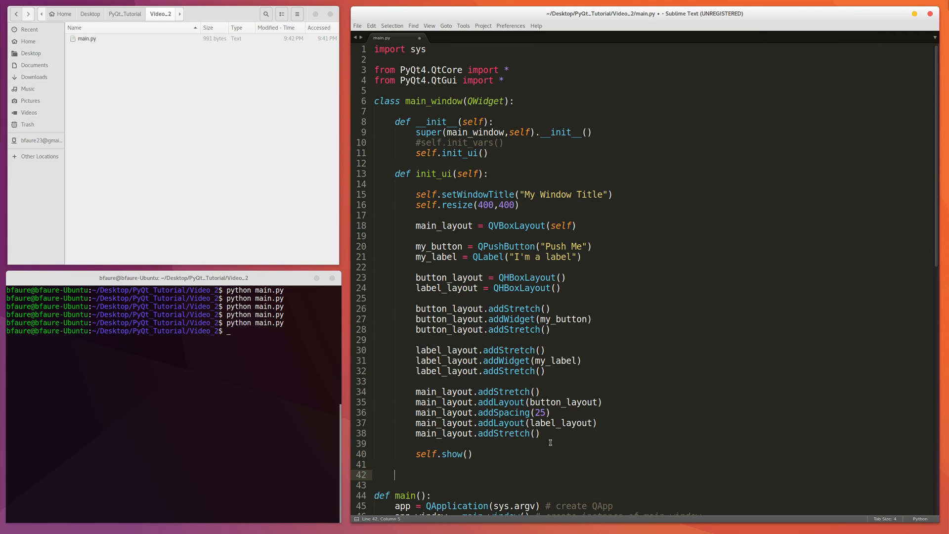
Add my_button.clicked.connect(self.button_clicked) before self.show()
text(def)
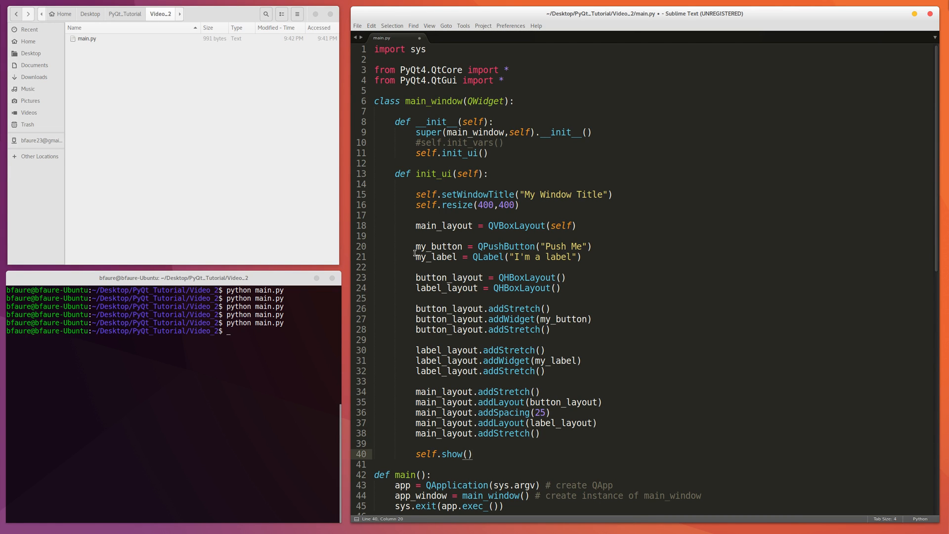
click(416, 246)
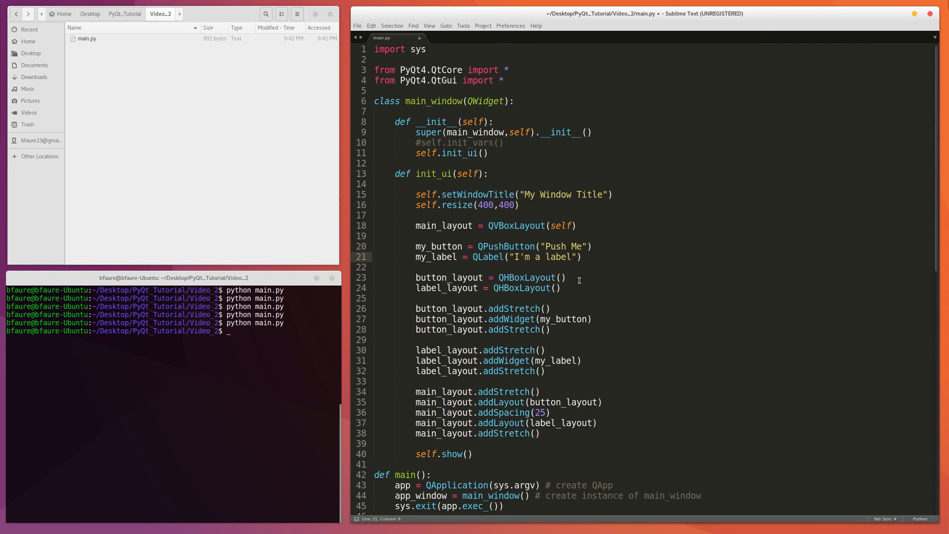
text(my_button.clicked)
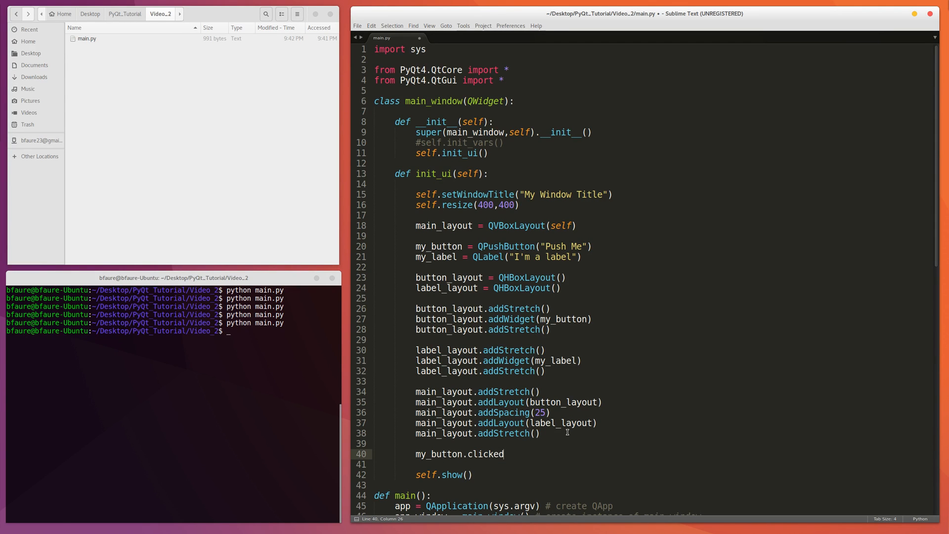
text(.)
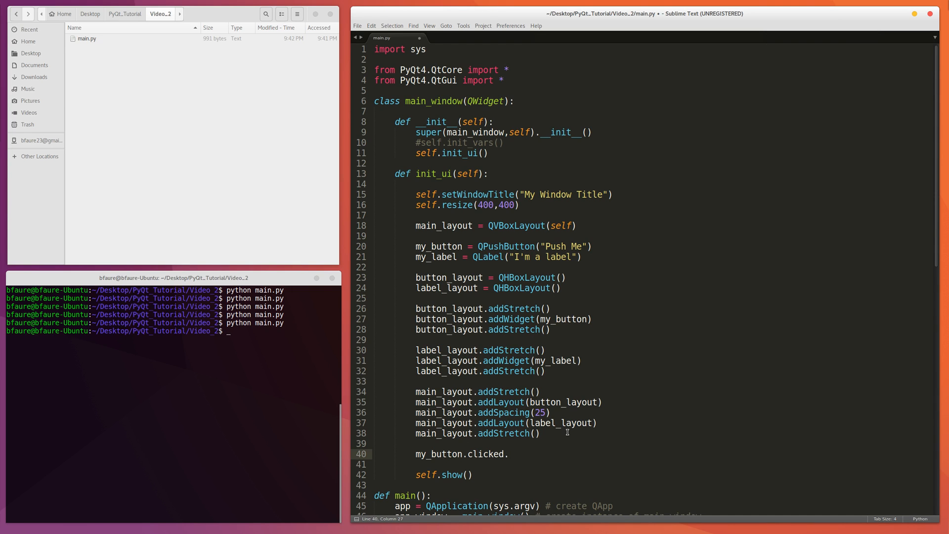
text(conn)
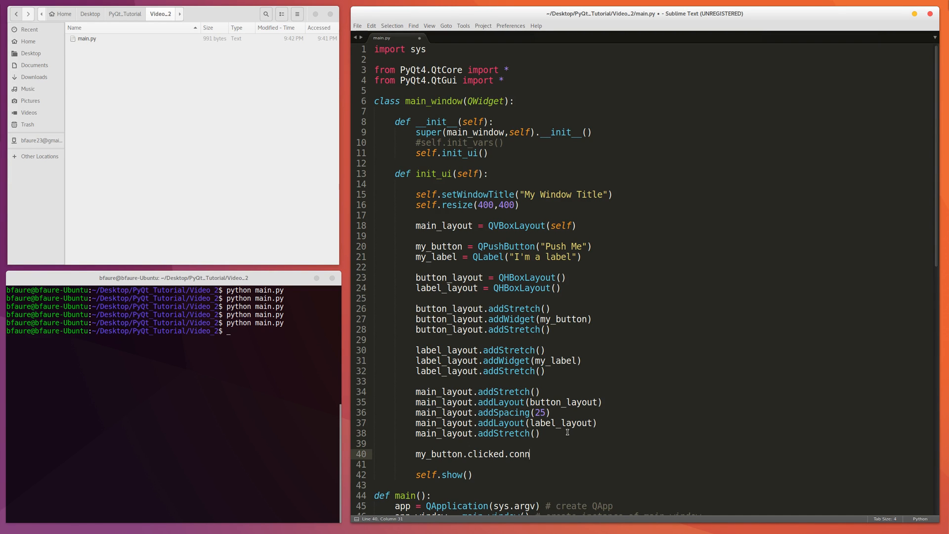
text(ect())
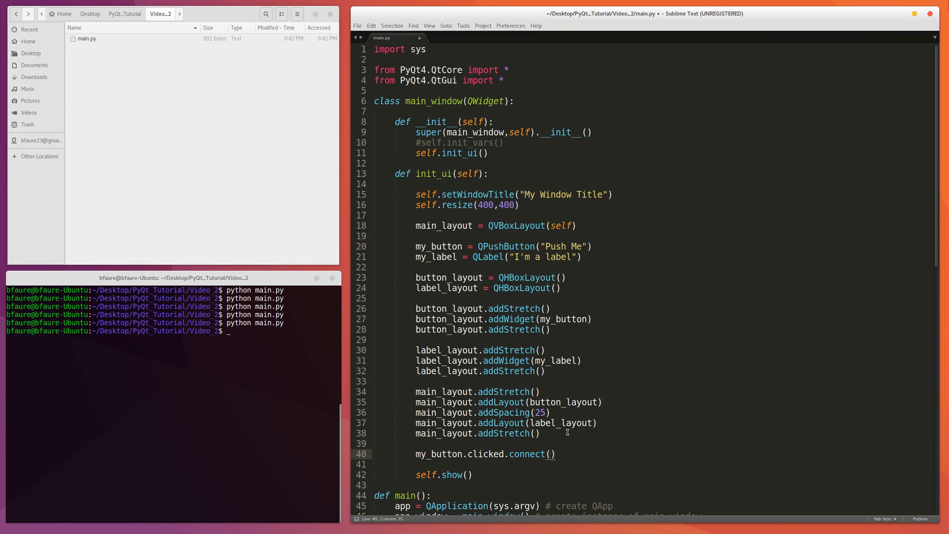
click(549, 453)
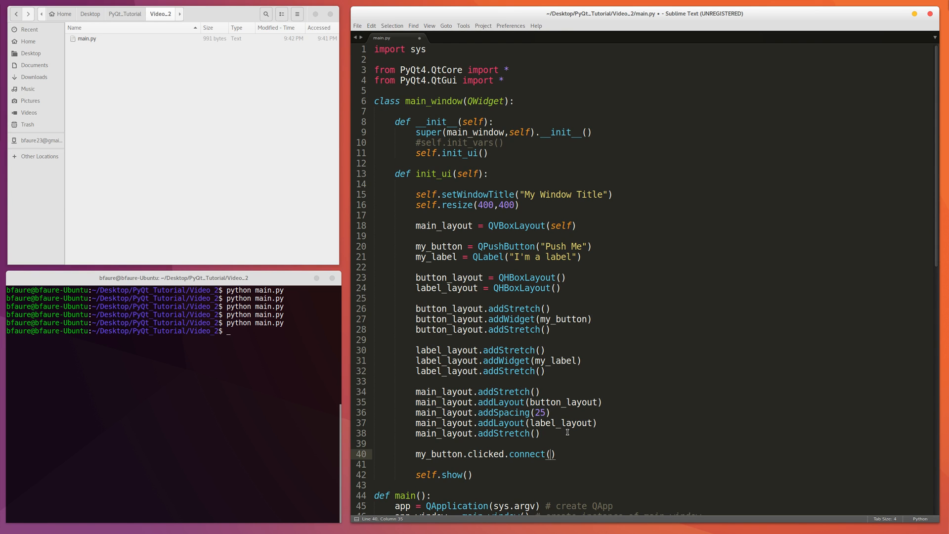
text(self.)
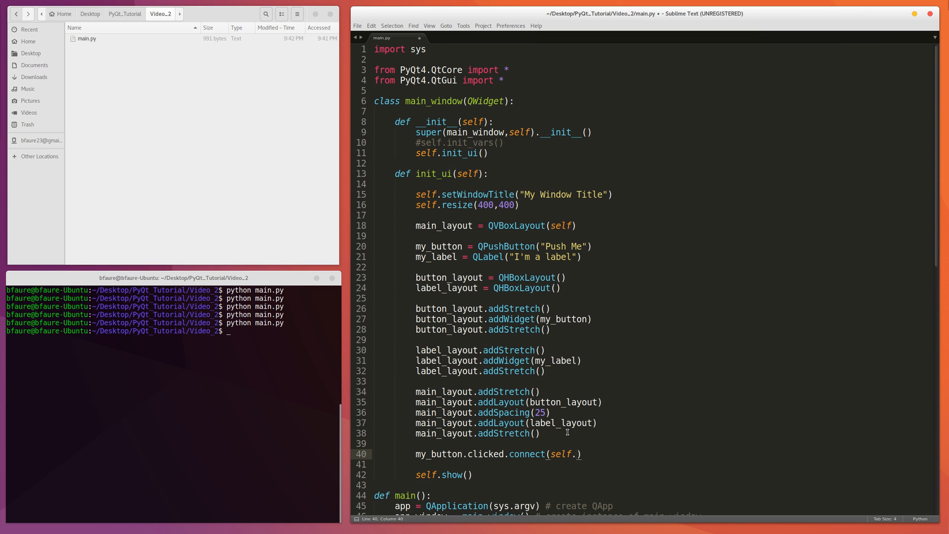
text(button_clicke)
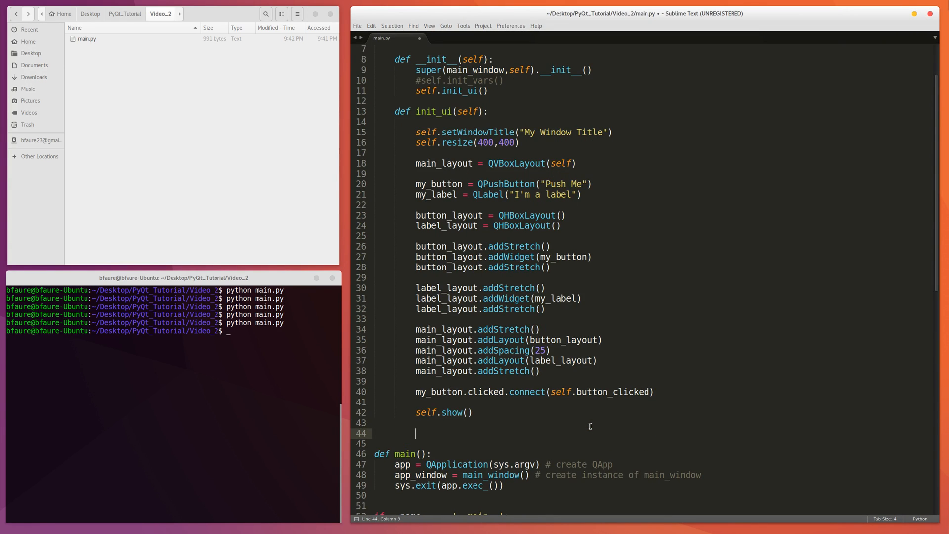
Add the method header def button_clicked(self) below self.show()
text(def butt)
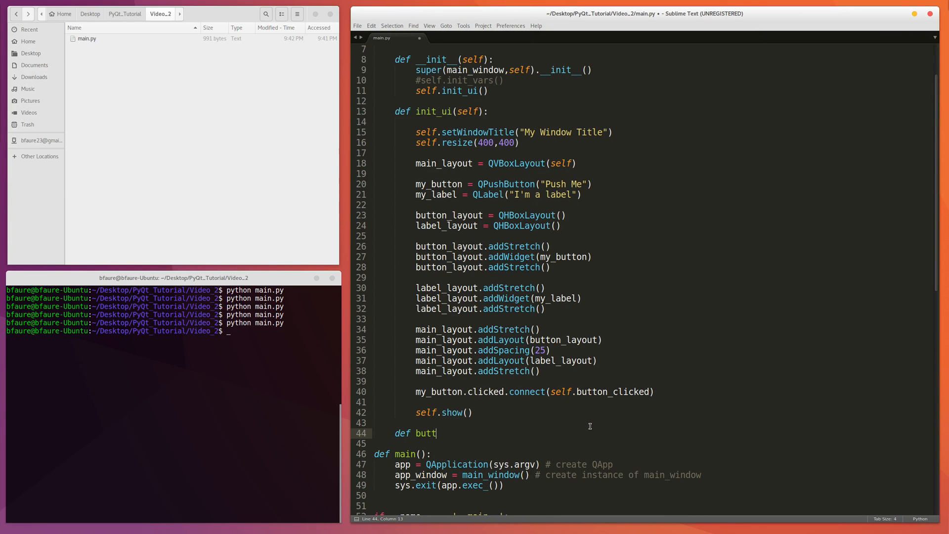
text(on_c)
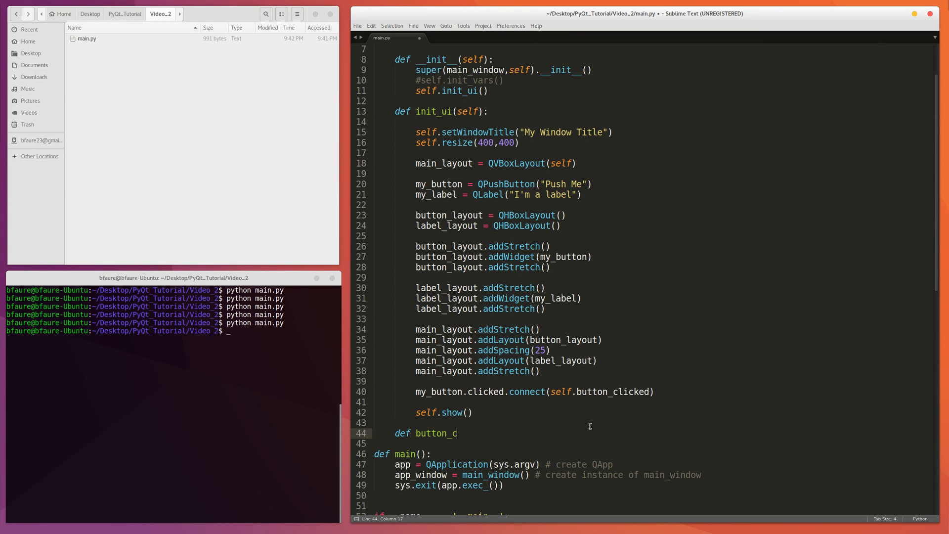
text(licked(self):)
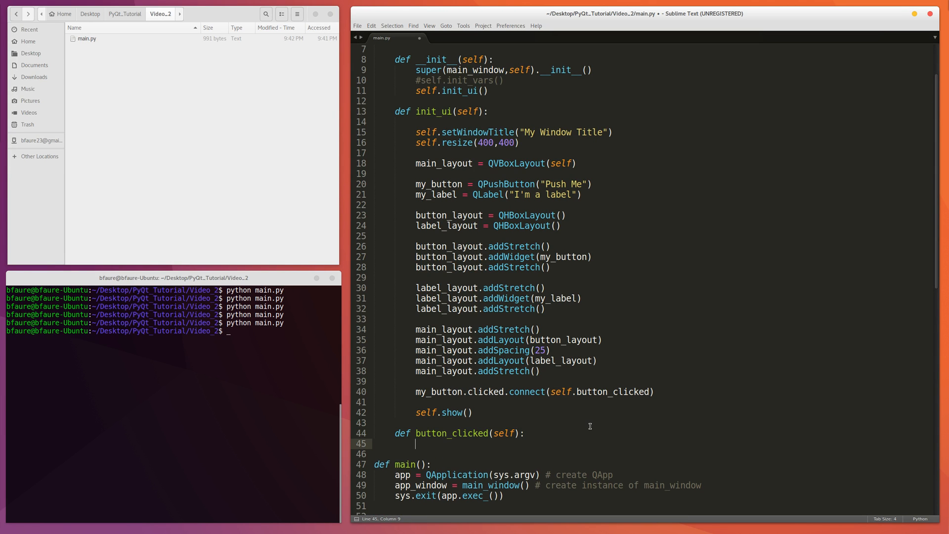
scroll(down, 3)
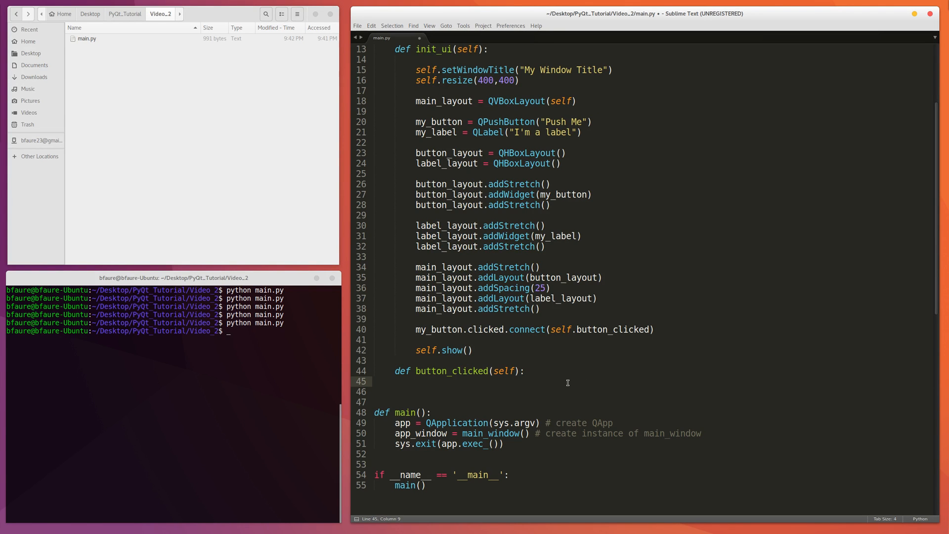
Write the method body calling my_label.setText("Button clicked")
click(417, 381)
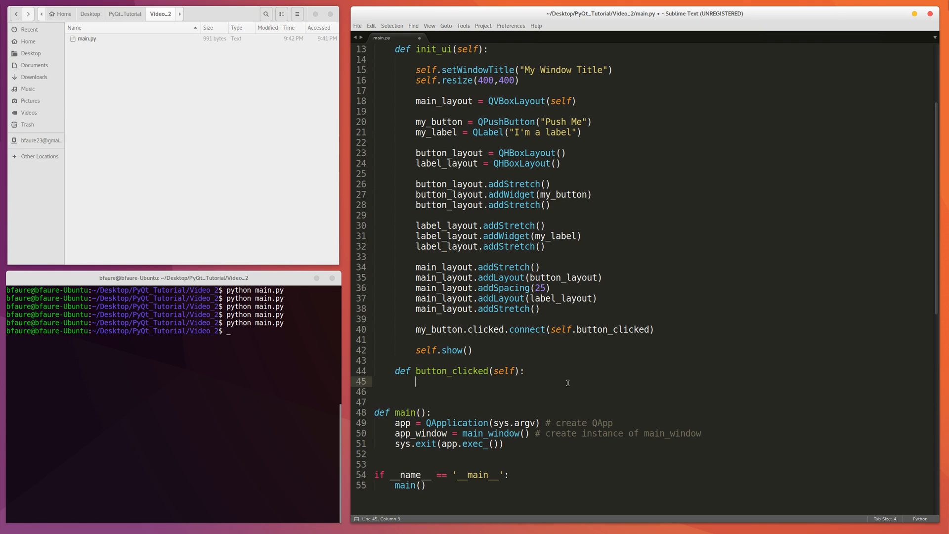
scroll(down, 3)
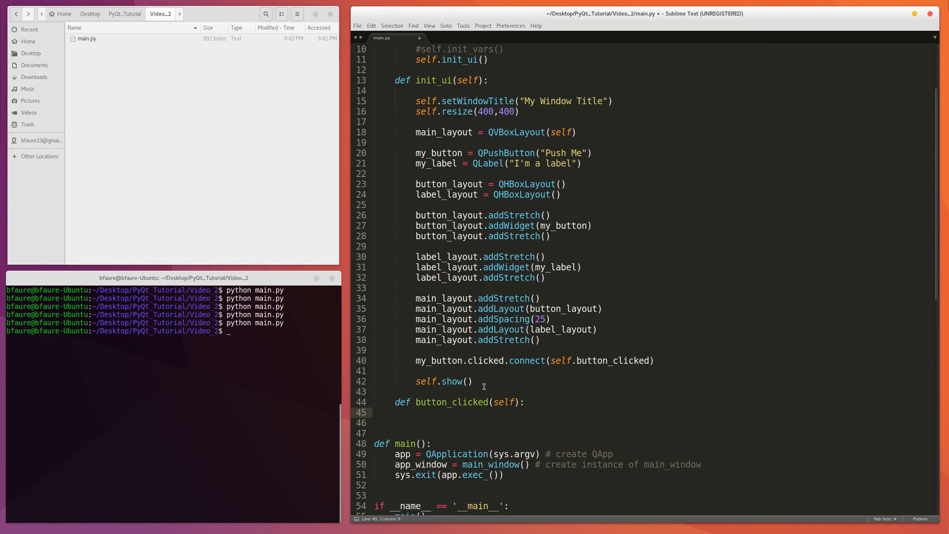
text(my_ba)
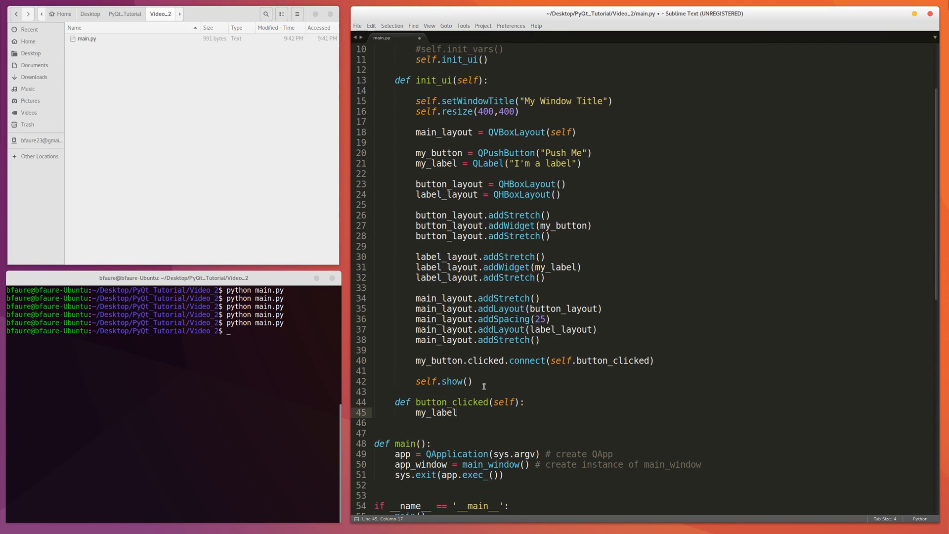
text(.s)
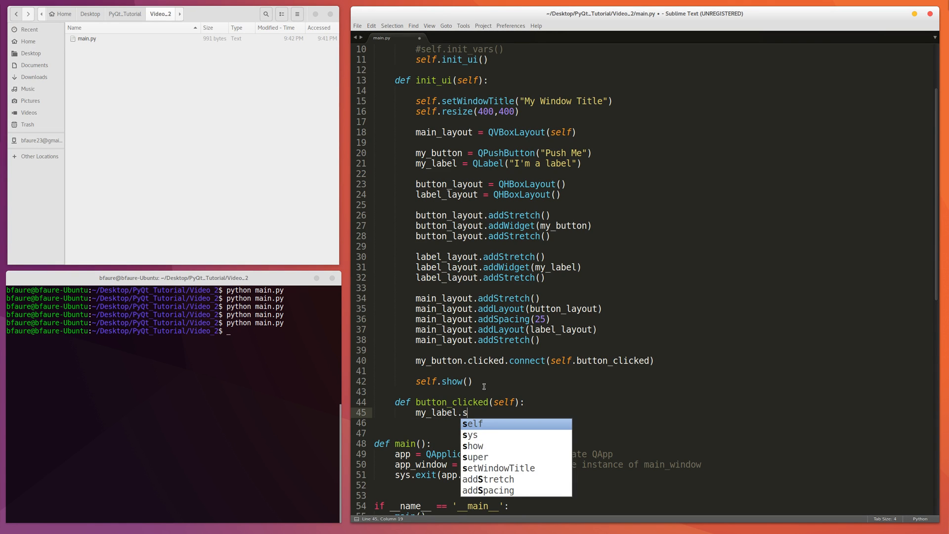
text(etText())
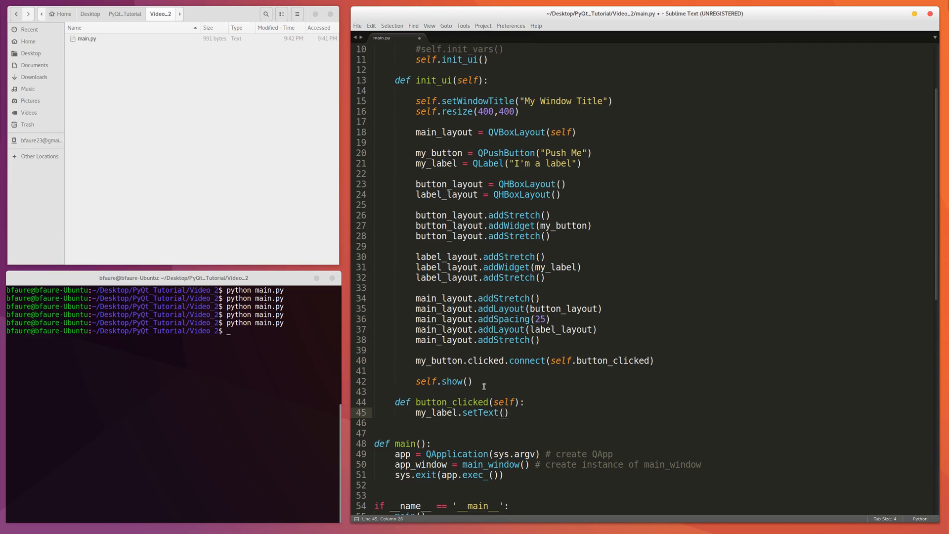
text("")
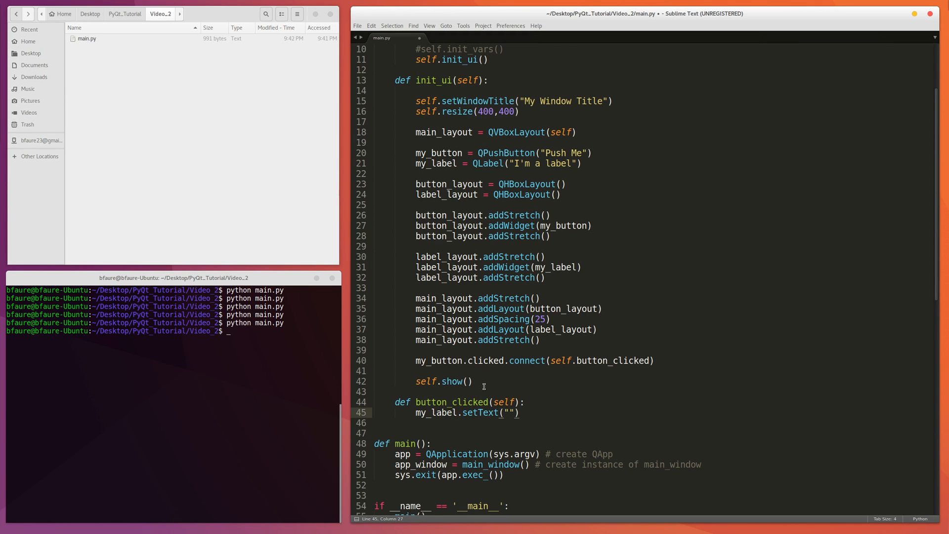
text(Button clicked)
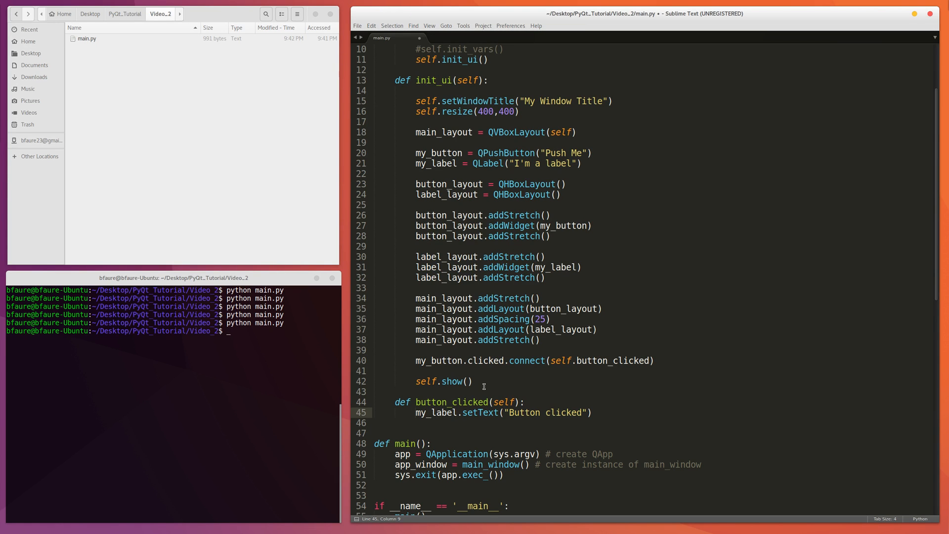
text(self)
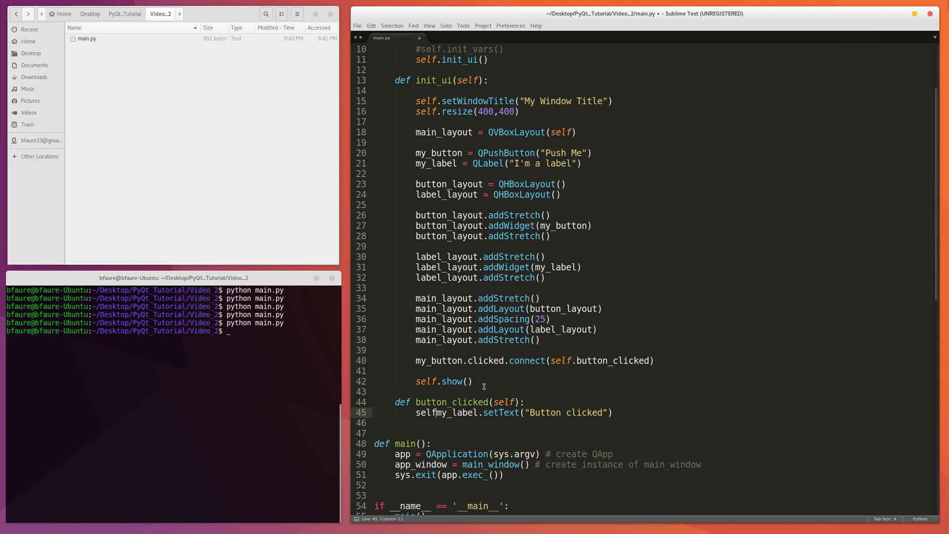
Prefix my_label with self. everywhere it is used and save main.py
text(.)
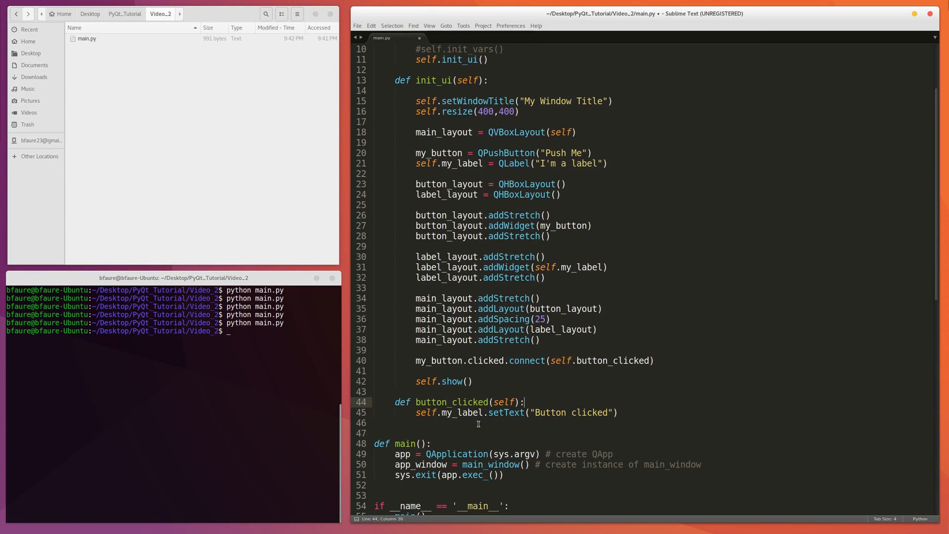
mouse_move(415, 412)
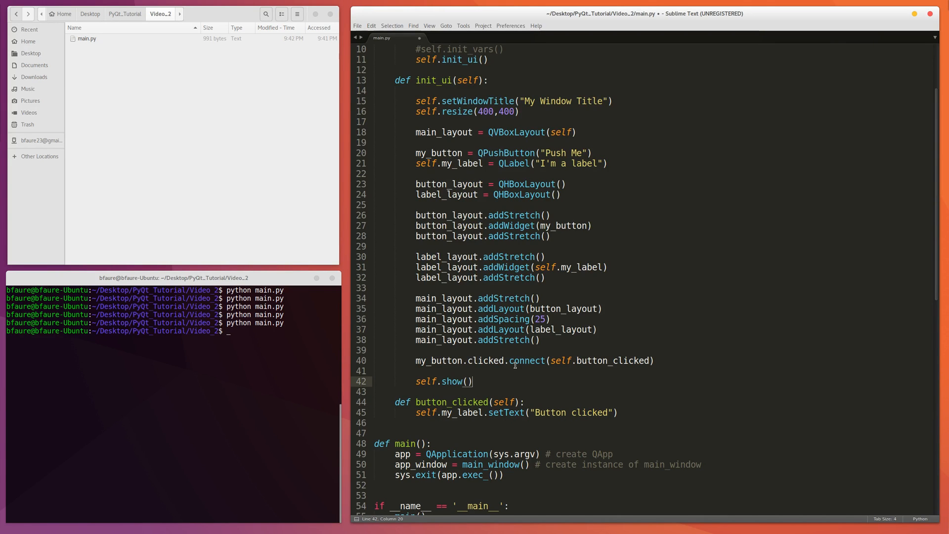
key(ctrl+s)
text(python main.py)
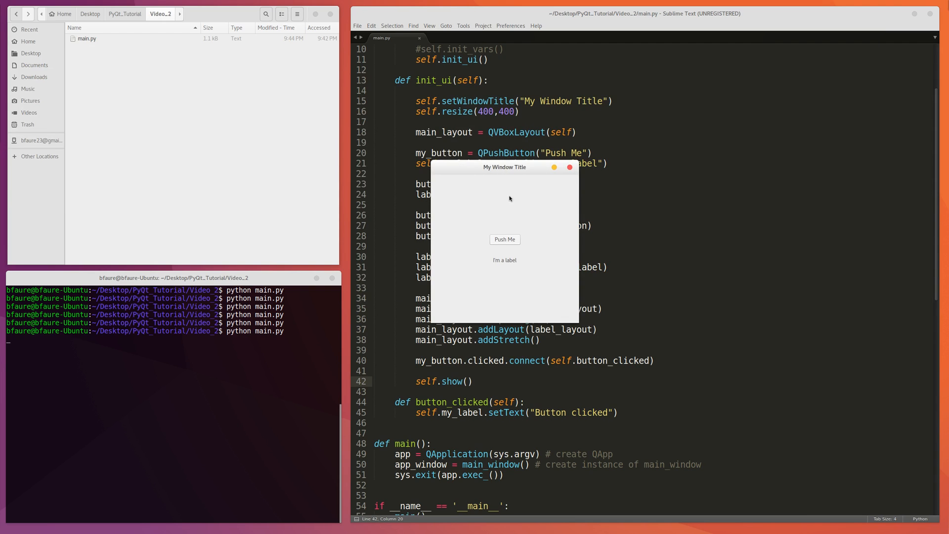
Press Push Me so the label reads 'Button clicked', then move the window lower
click(504, 239)
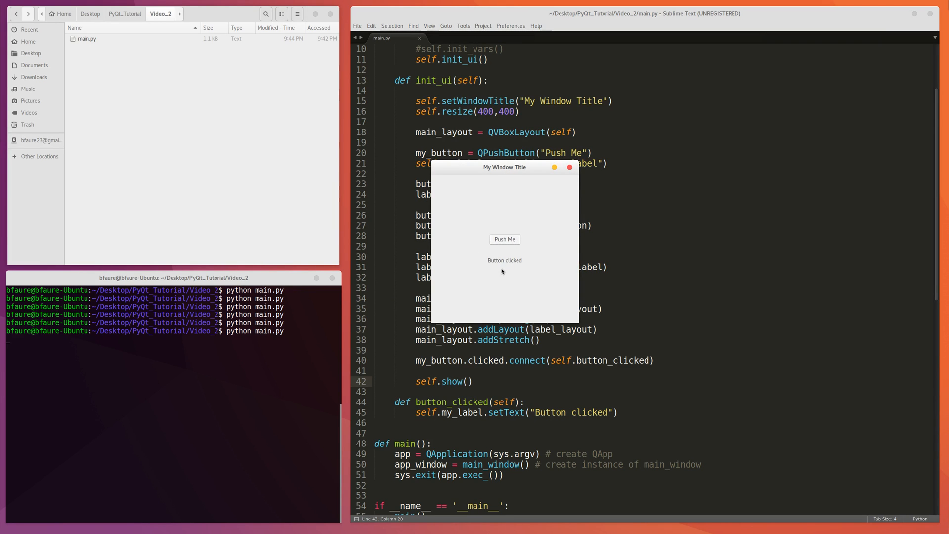
mouse_move(505, 175)
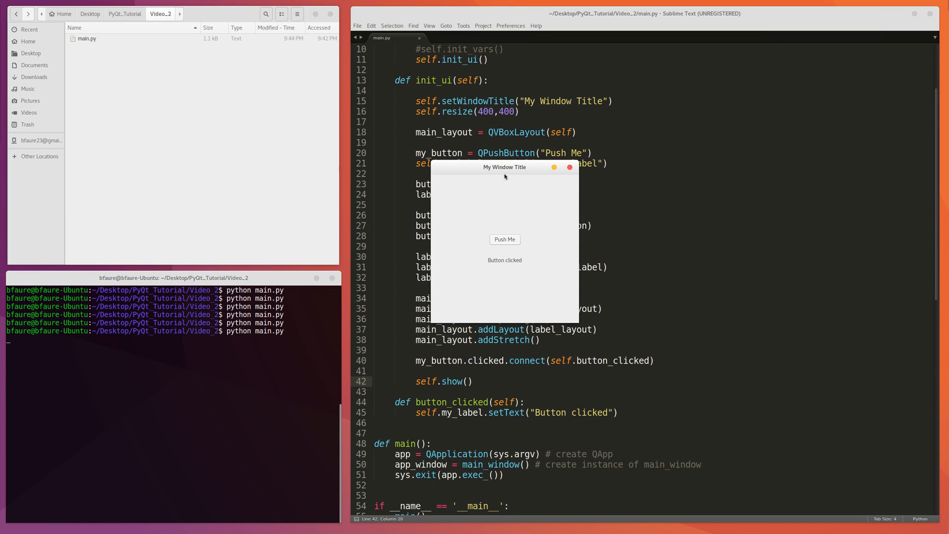
drag(505, 176, 469, 205)
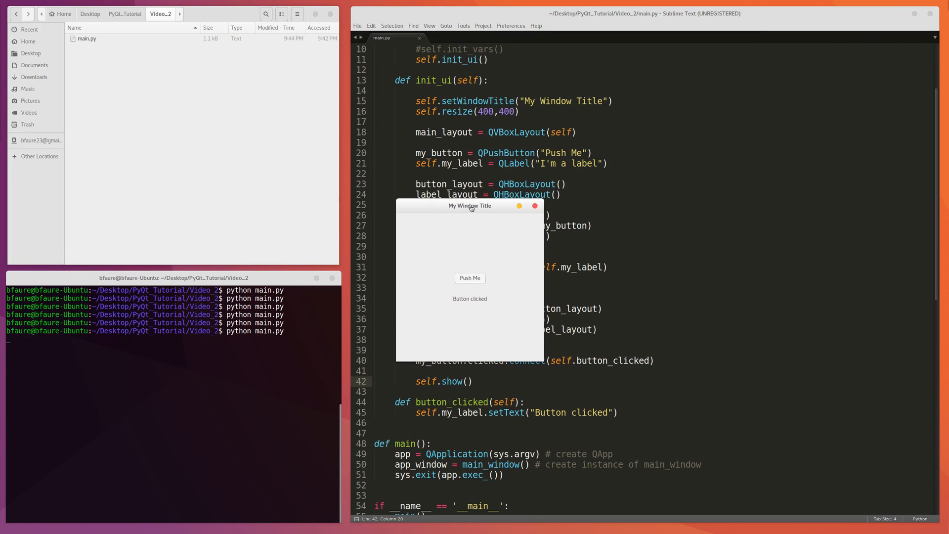
drag(472, 205, 474, 210)
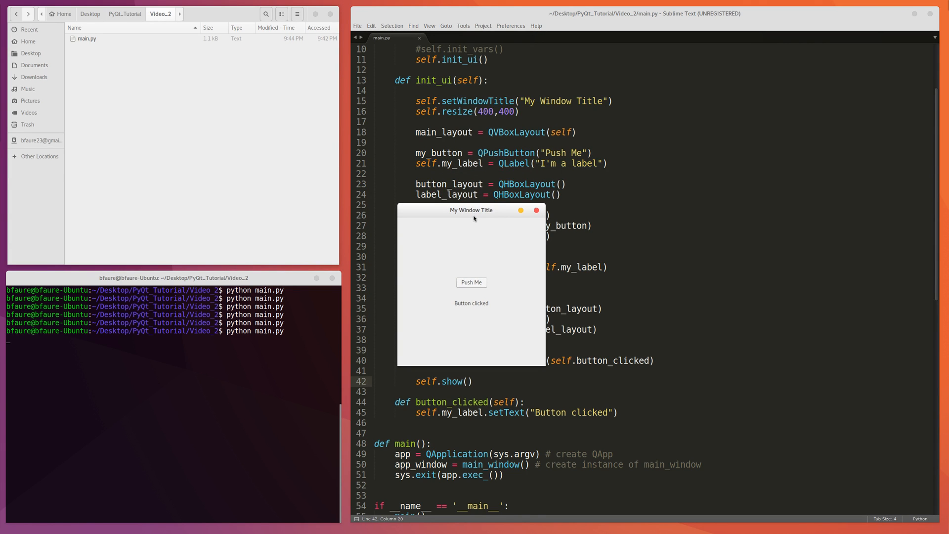